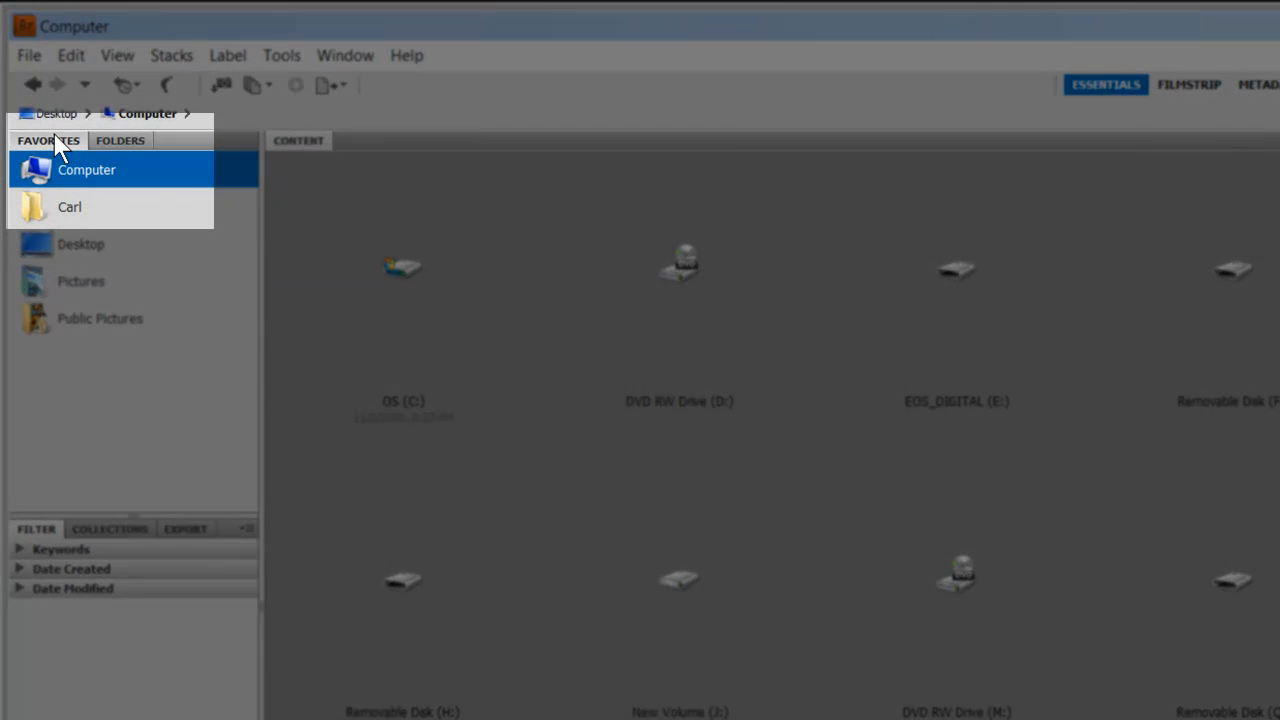
mouse_move(88, 178)
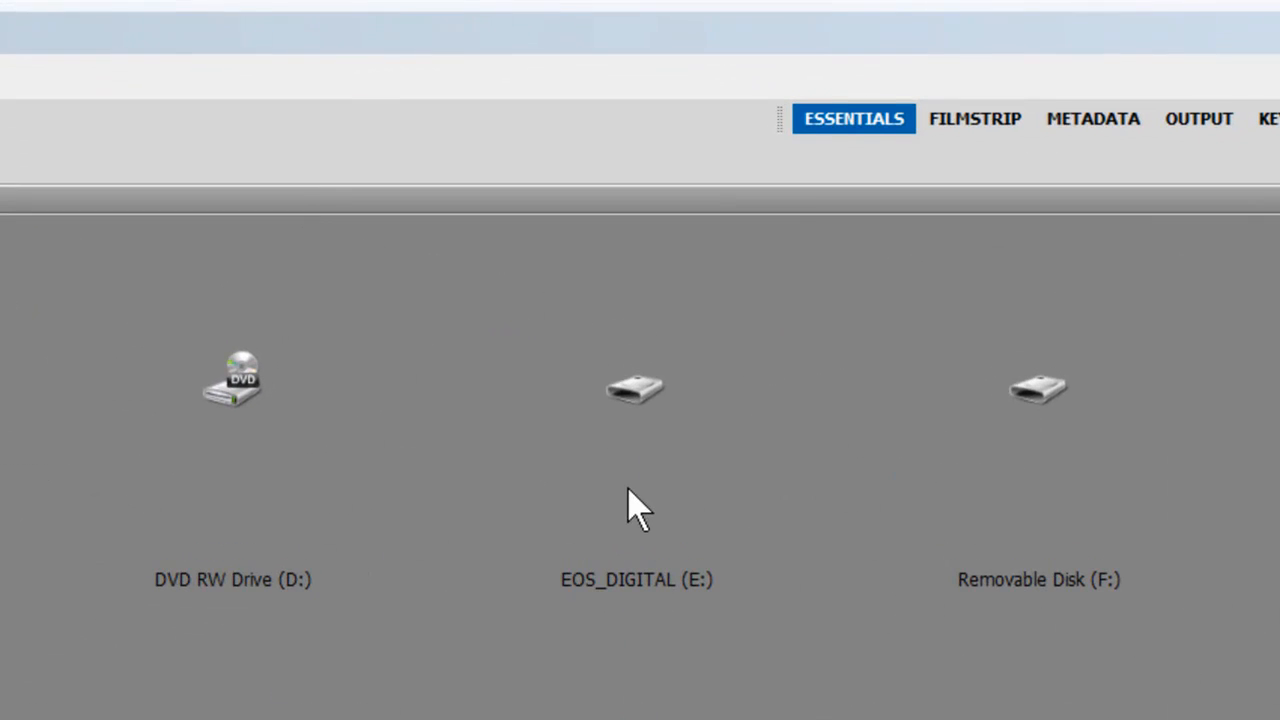
mouse_move(730, 635)
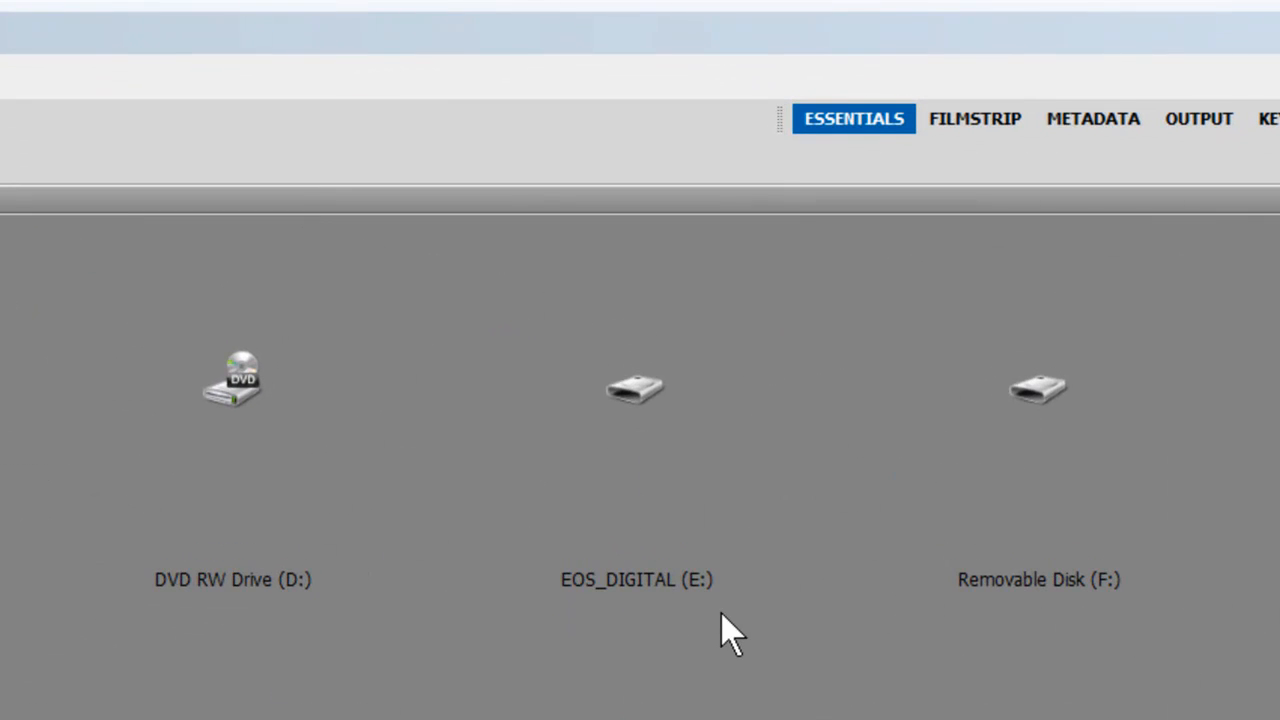
mouse_move(645, 525)
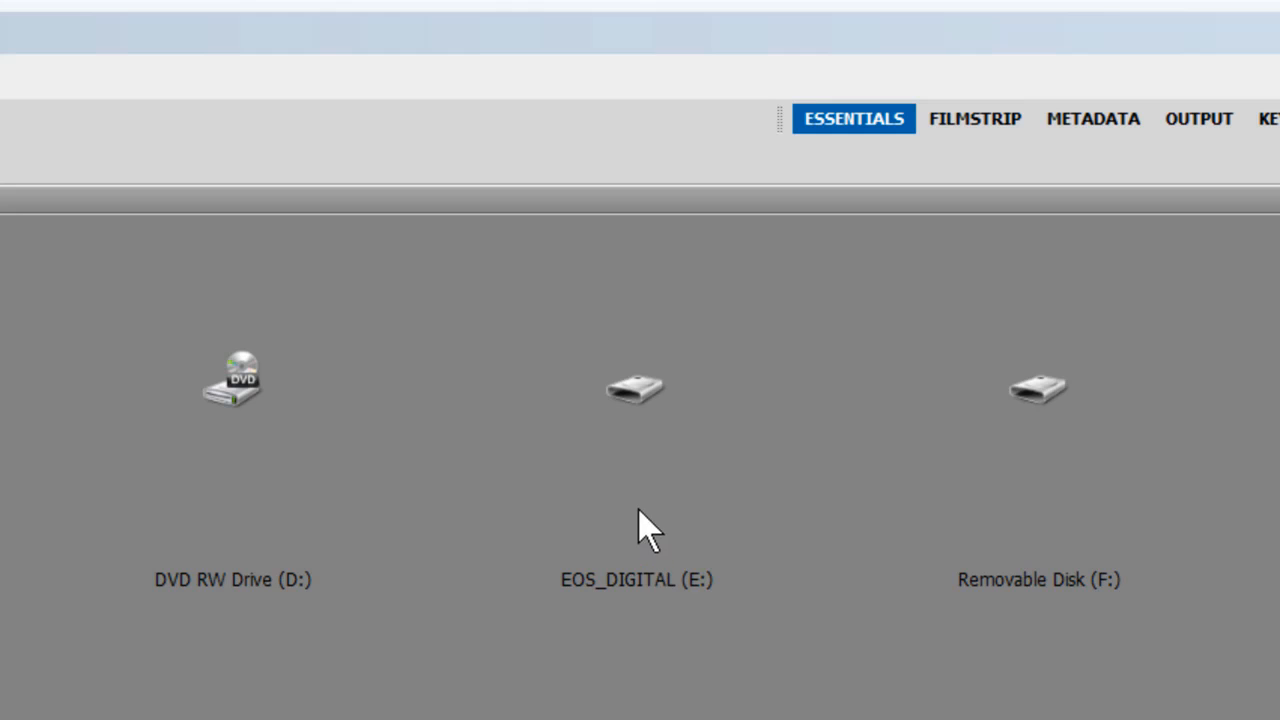
mouse_move(720, 620)
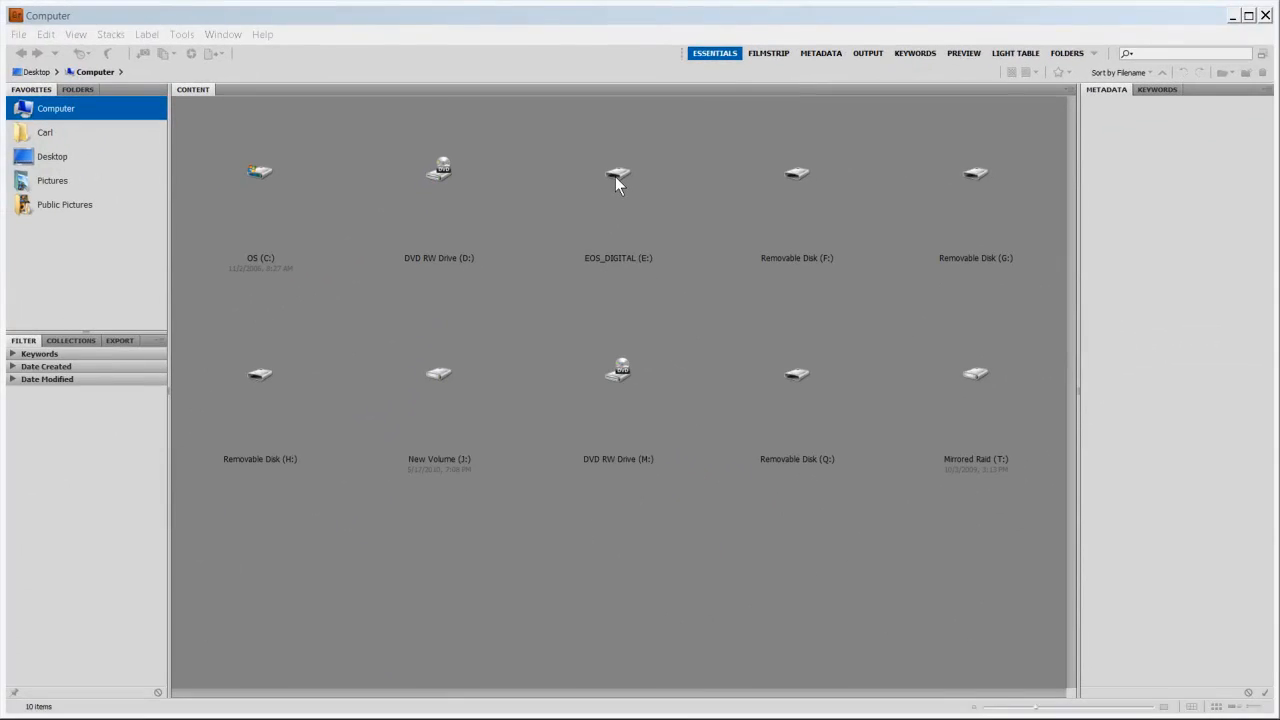
Open the EOS_DIGITAL (E:) card and its DCIM folder to reach the 100EOS5D photos
double_click(618, 175)
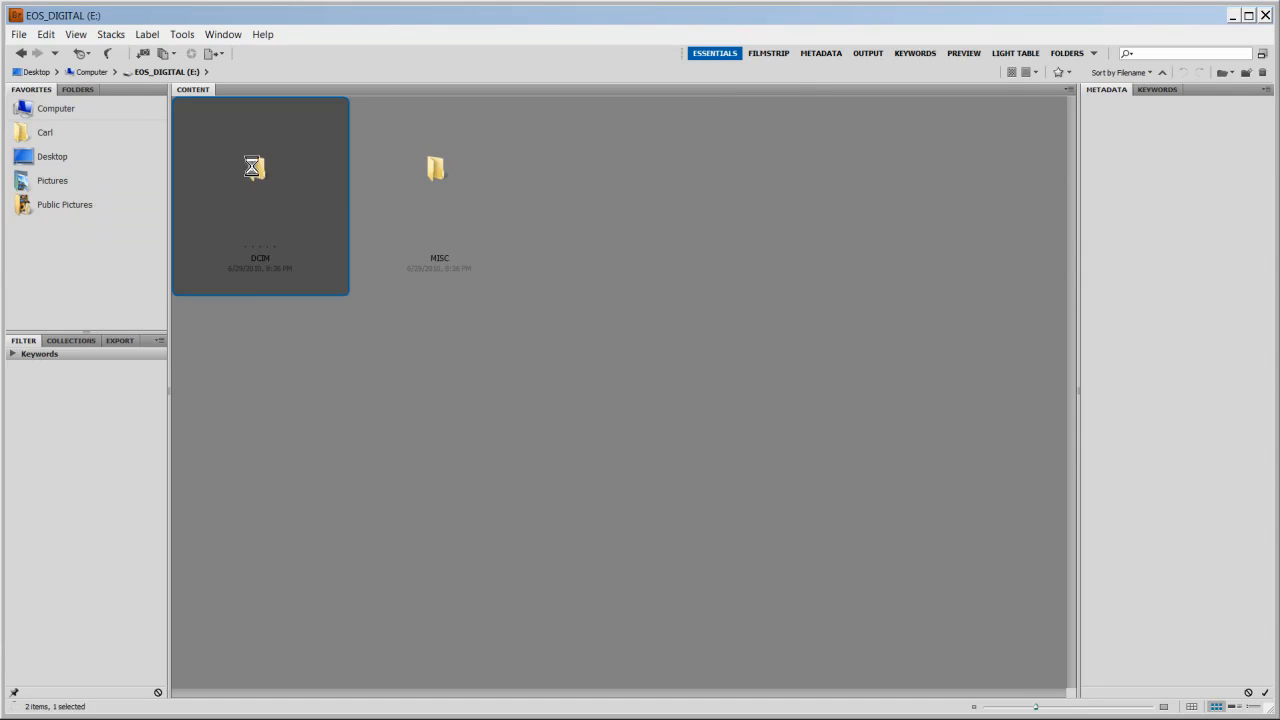
double_click(260, 167)
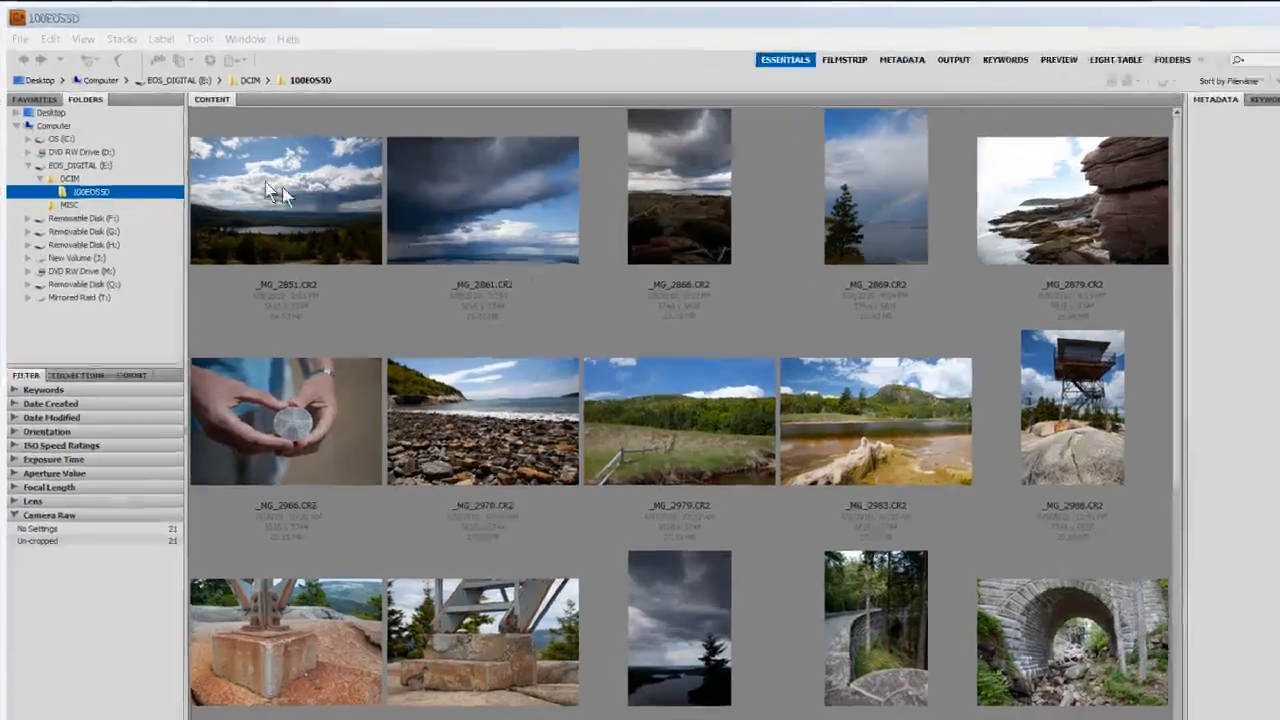
Launch Get Photos from Camera from the File menu and switch to Standard Dialog
left_click(19, 38)
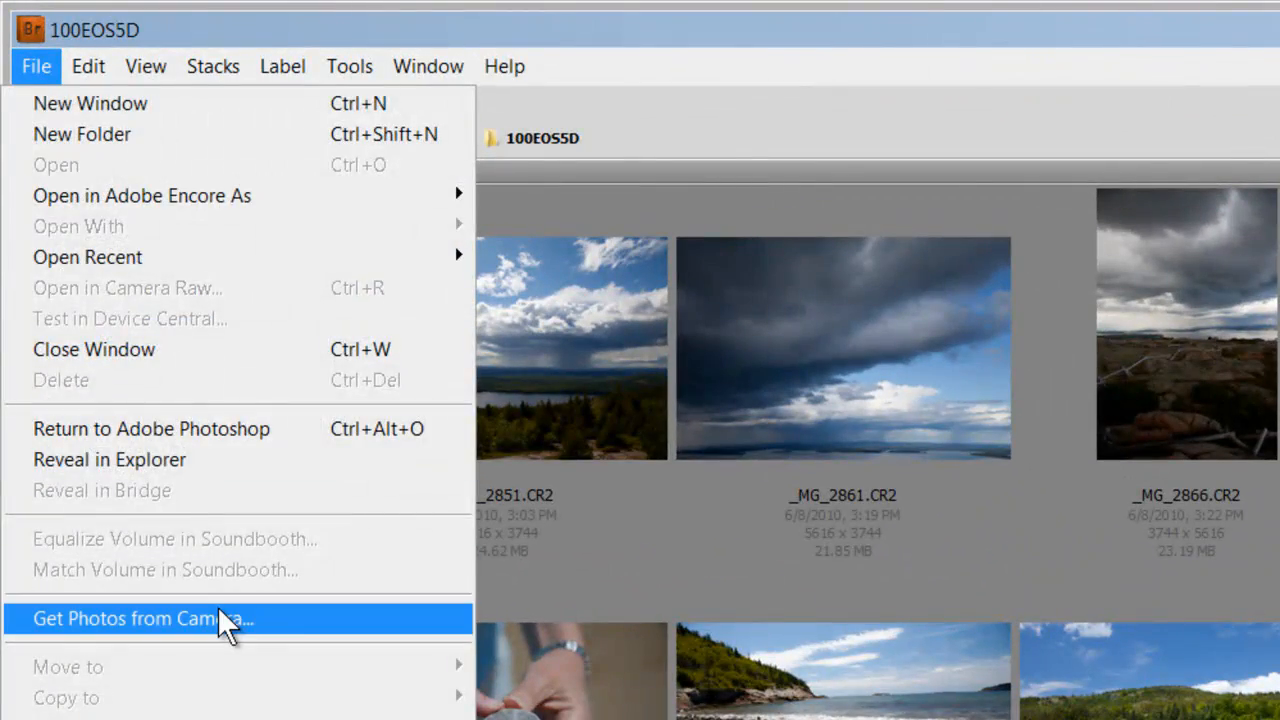
left_click(131, 618)
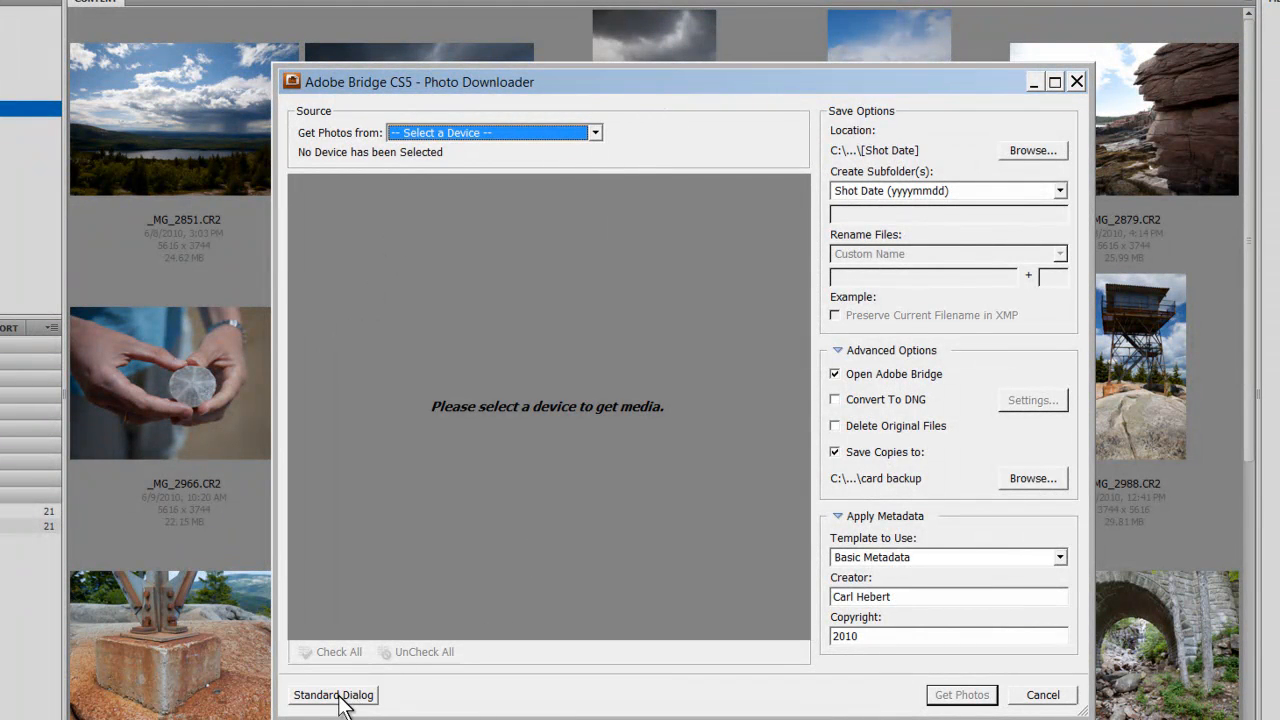
left_click(332, 695)
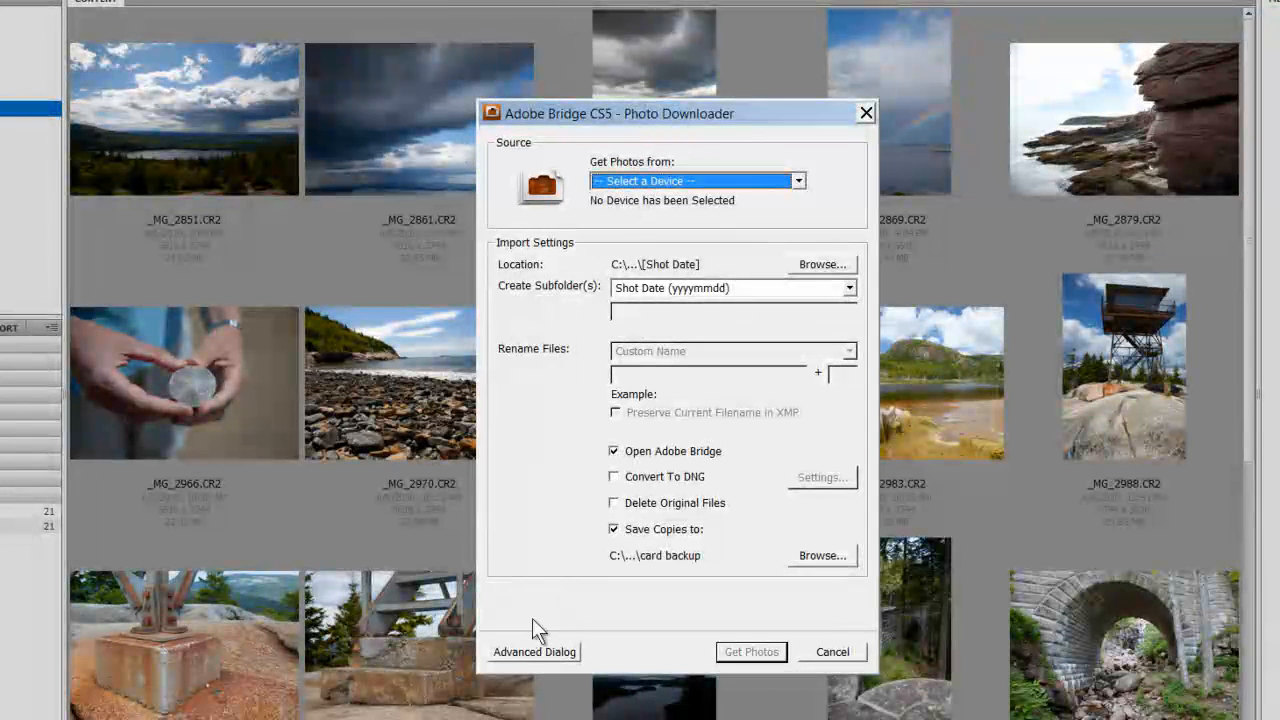
mouse_move(625, 567)
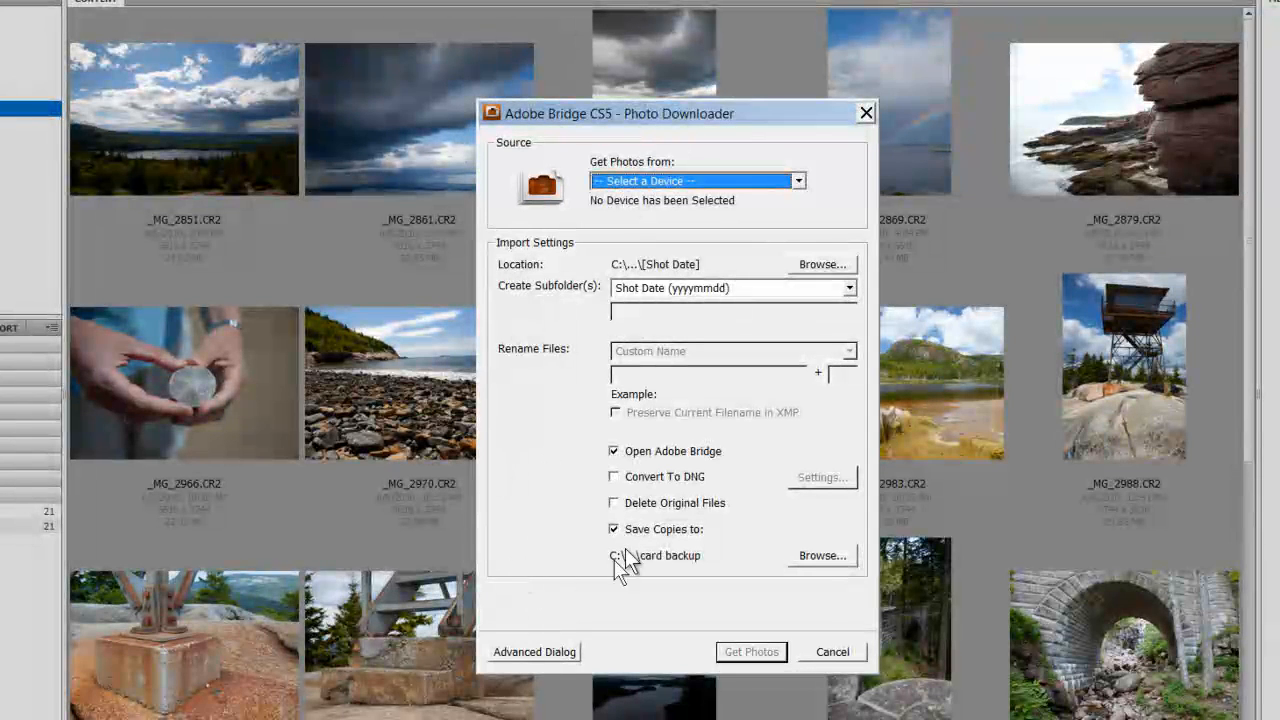
Set E:\<EOS_DIGITAL> as the source and show its 21 photos in Advanced Dialog
left_click(534, 651)
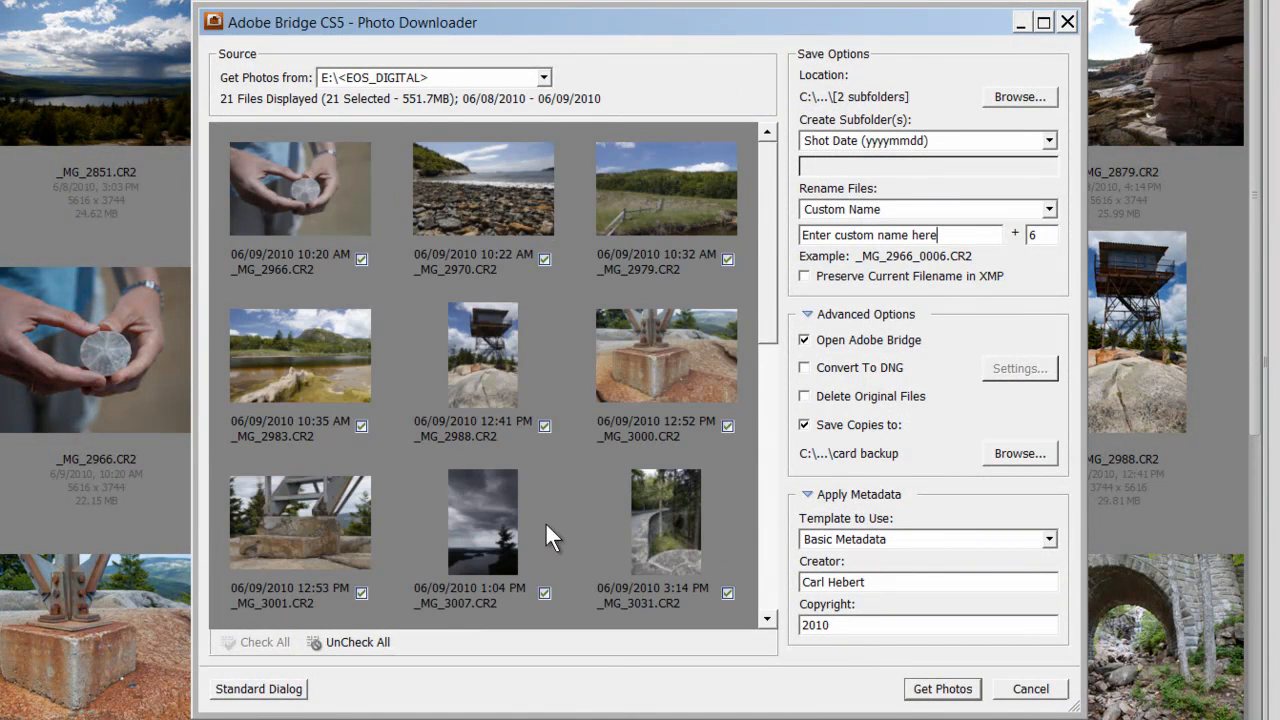
mouse_move(500, 320)
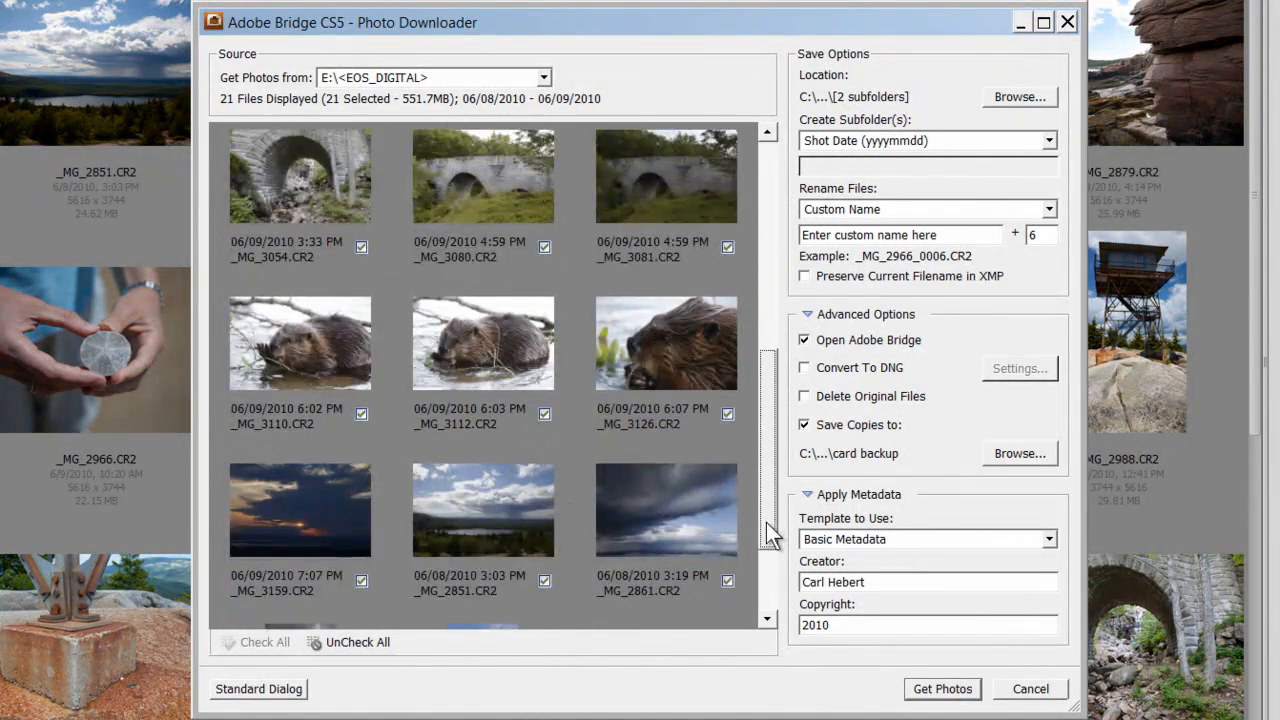
scroll("down", 3)
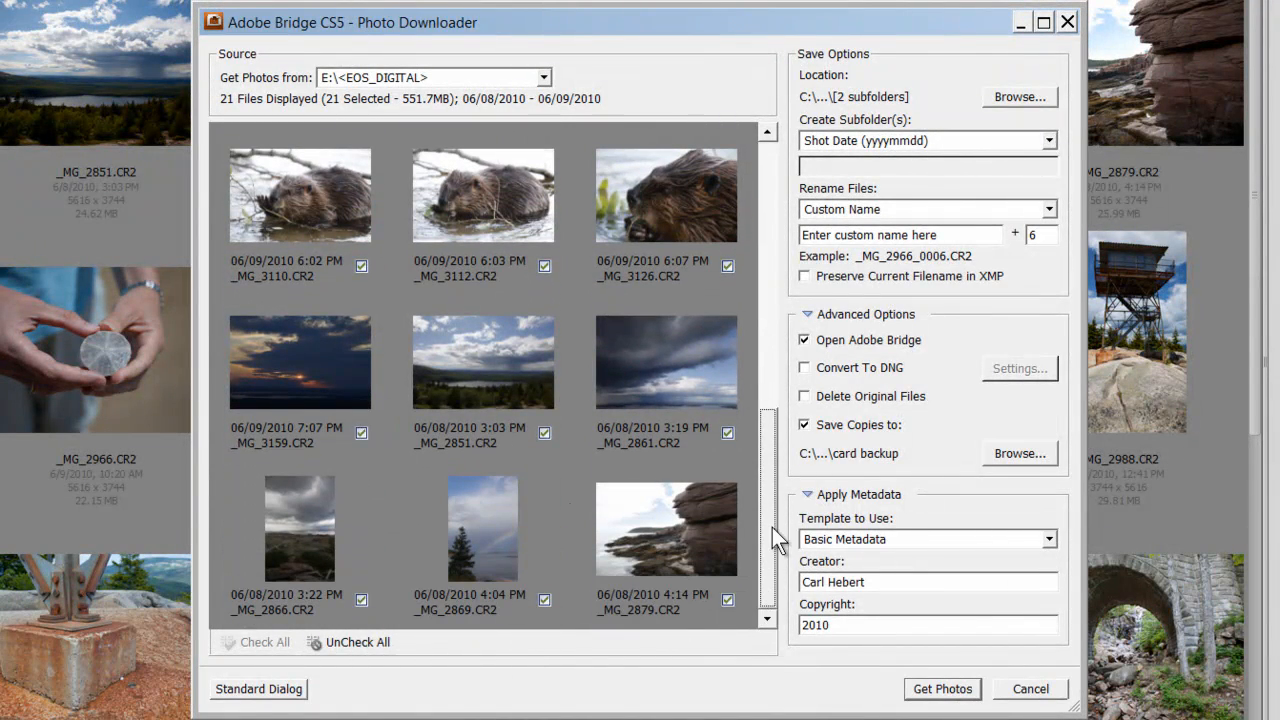
scroll("down", 3)
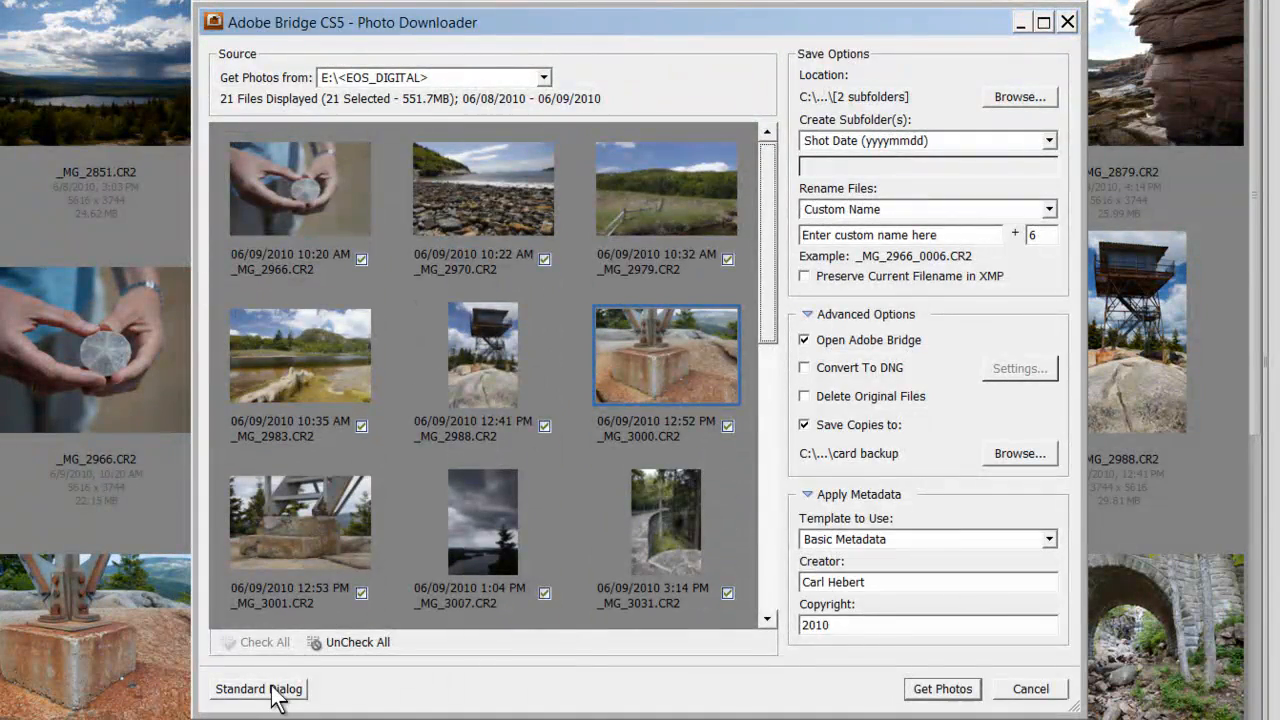
left_click(258, 688)
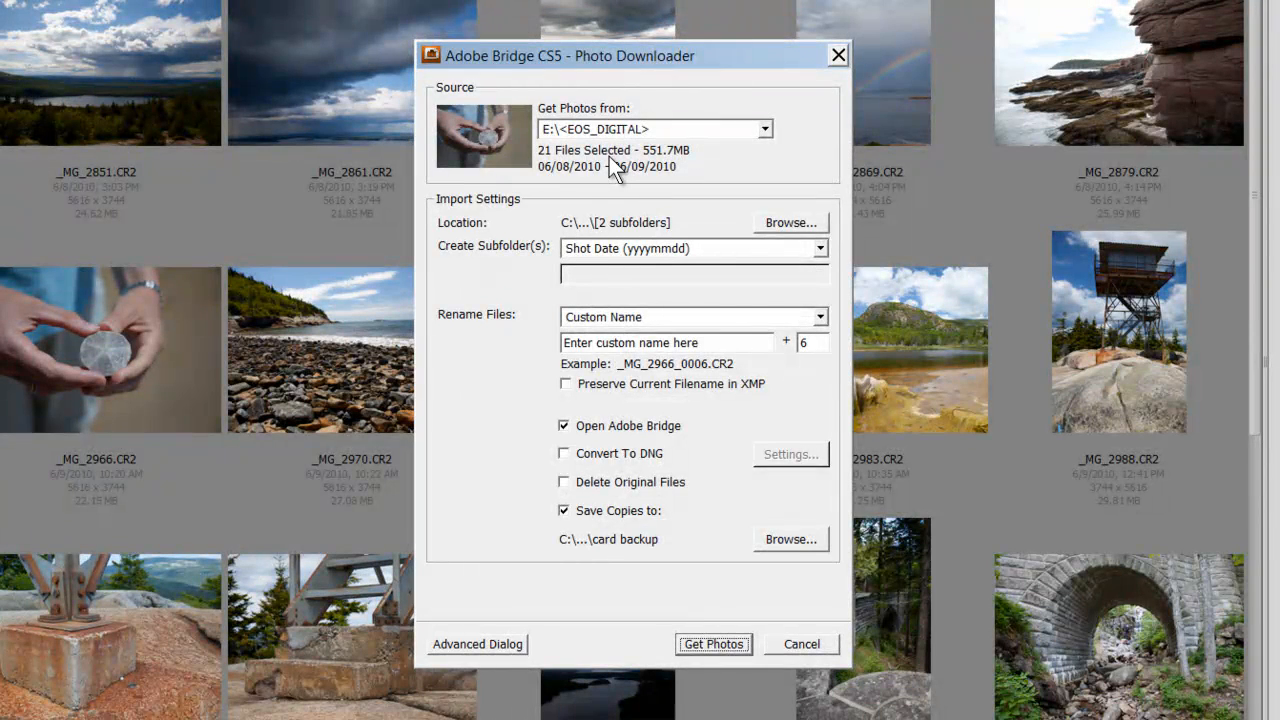
mouse_move(500, 650)
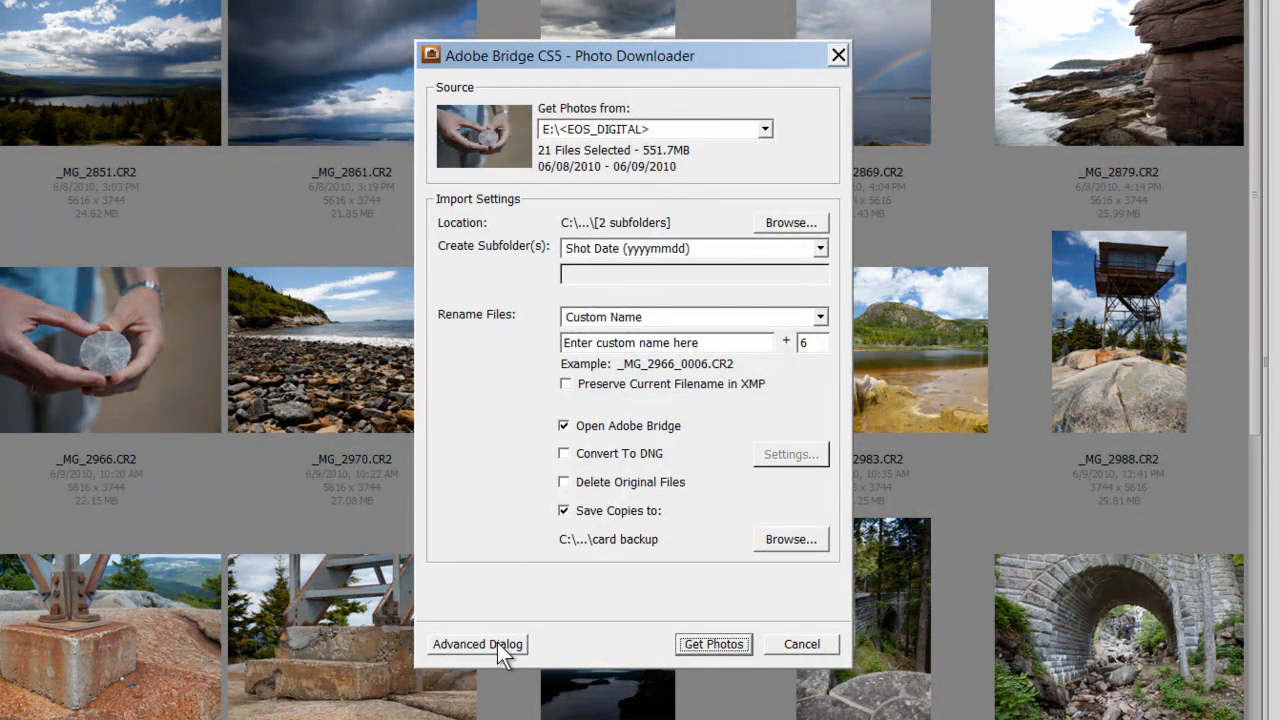
left_click(478, 644)
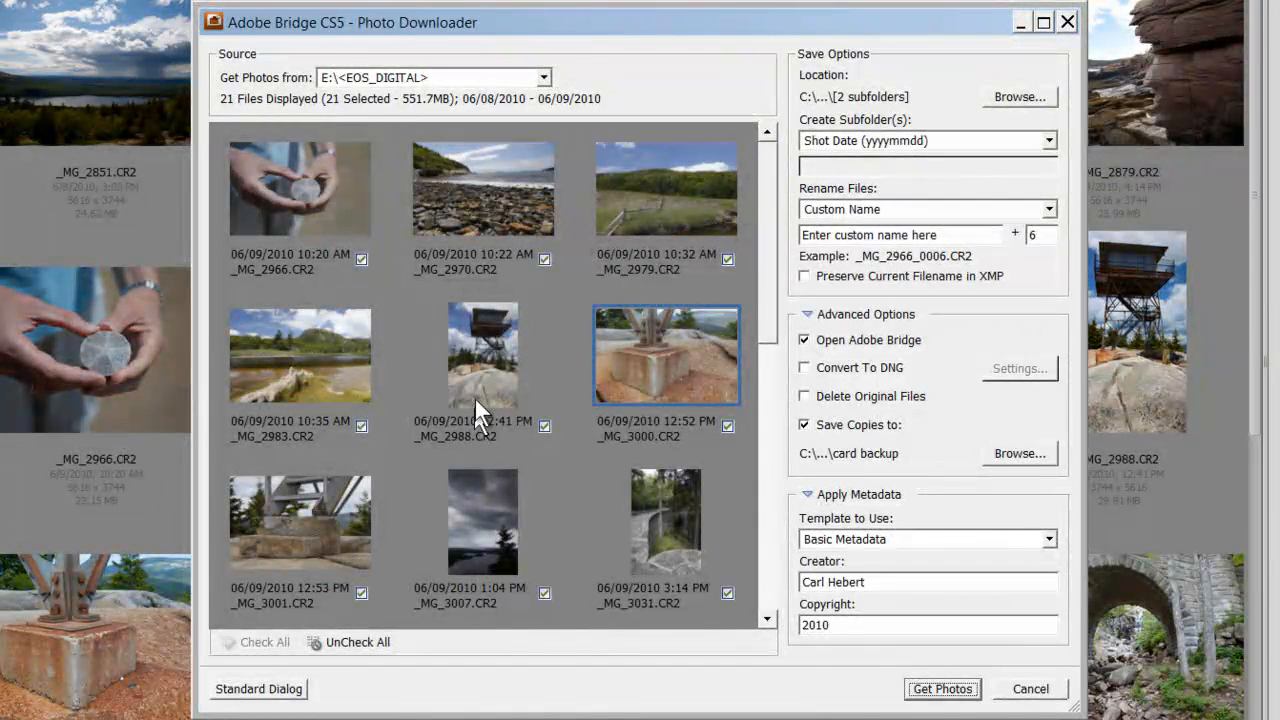
mouse_move(500, 365)
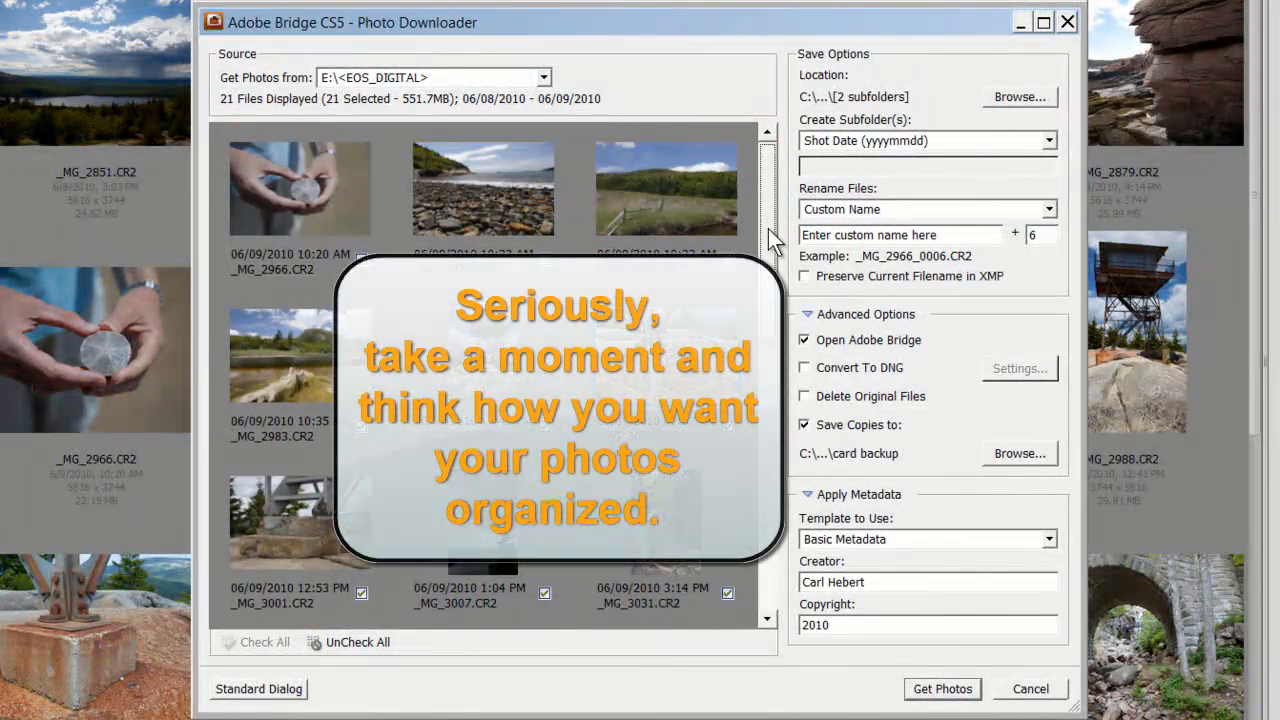
mouse_move(775, 245)
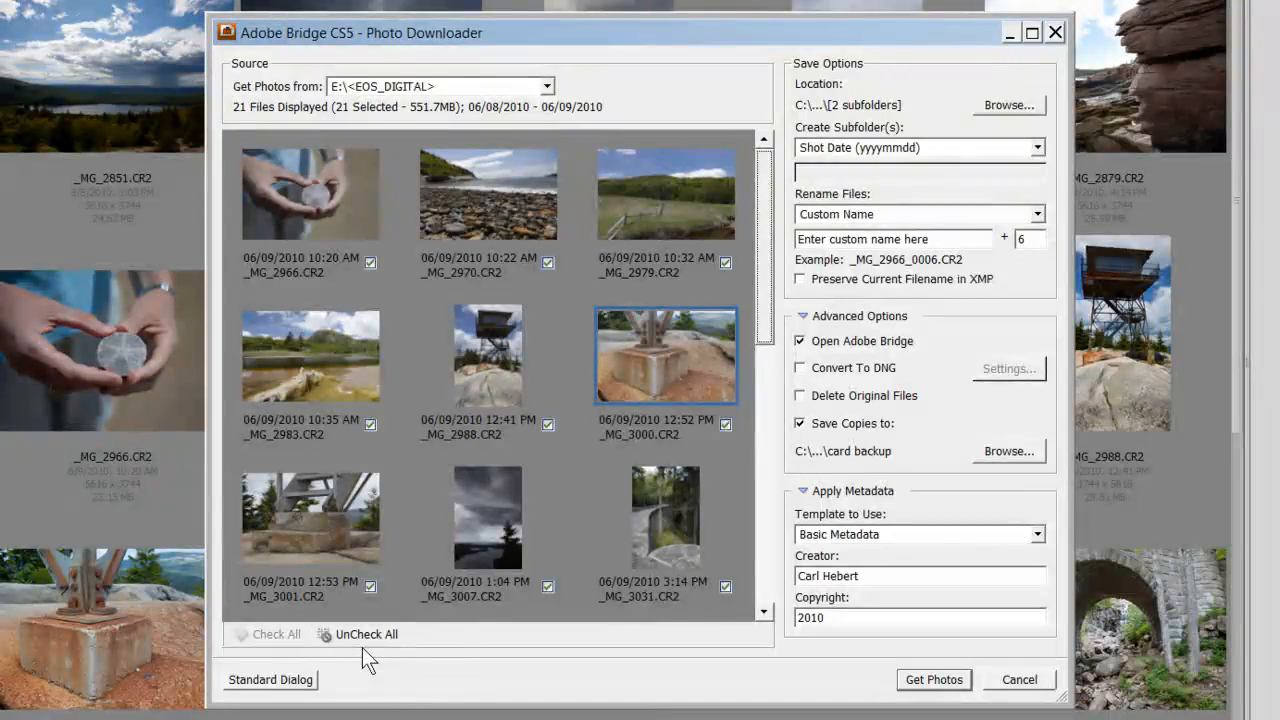
Uncheck all photos, then check beaver photos _MG_3110, _MG_3112 and _MG_3126
left_click(366, 634)
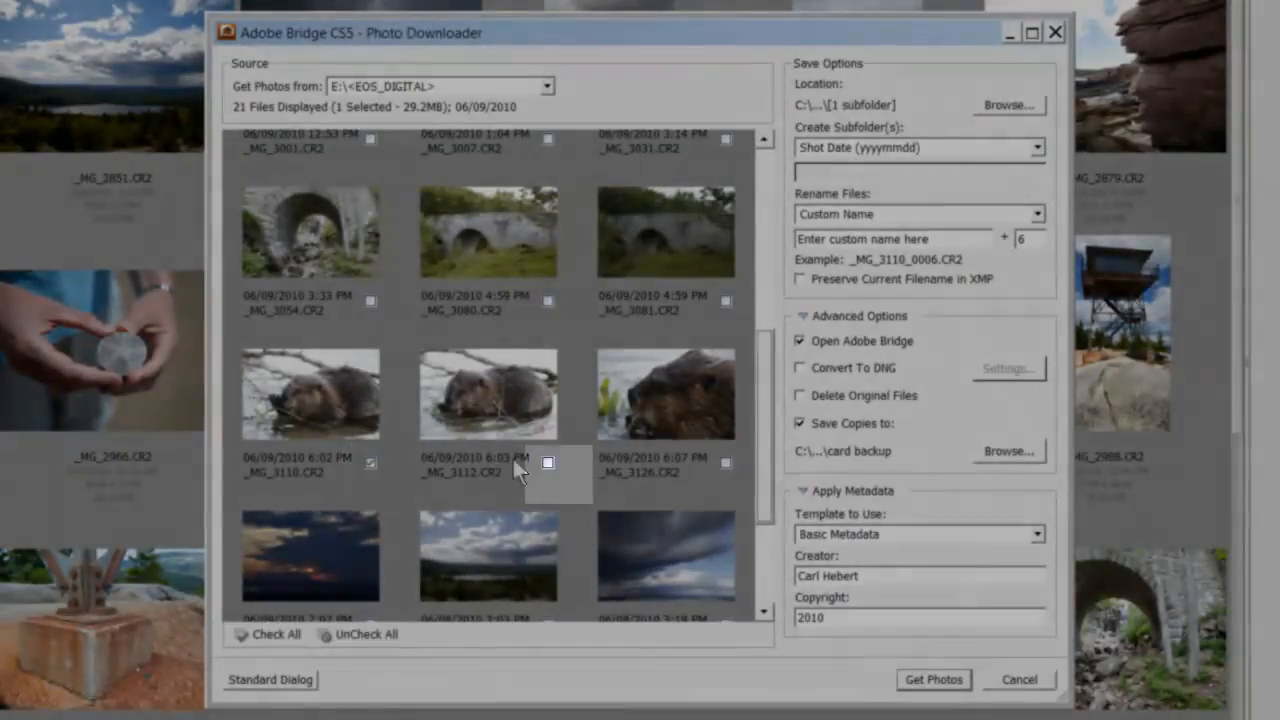
left_click(726, 462)
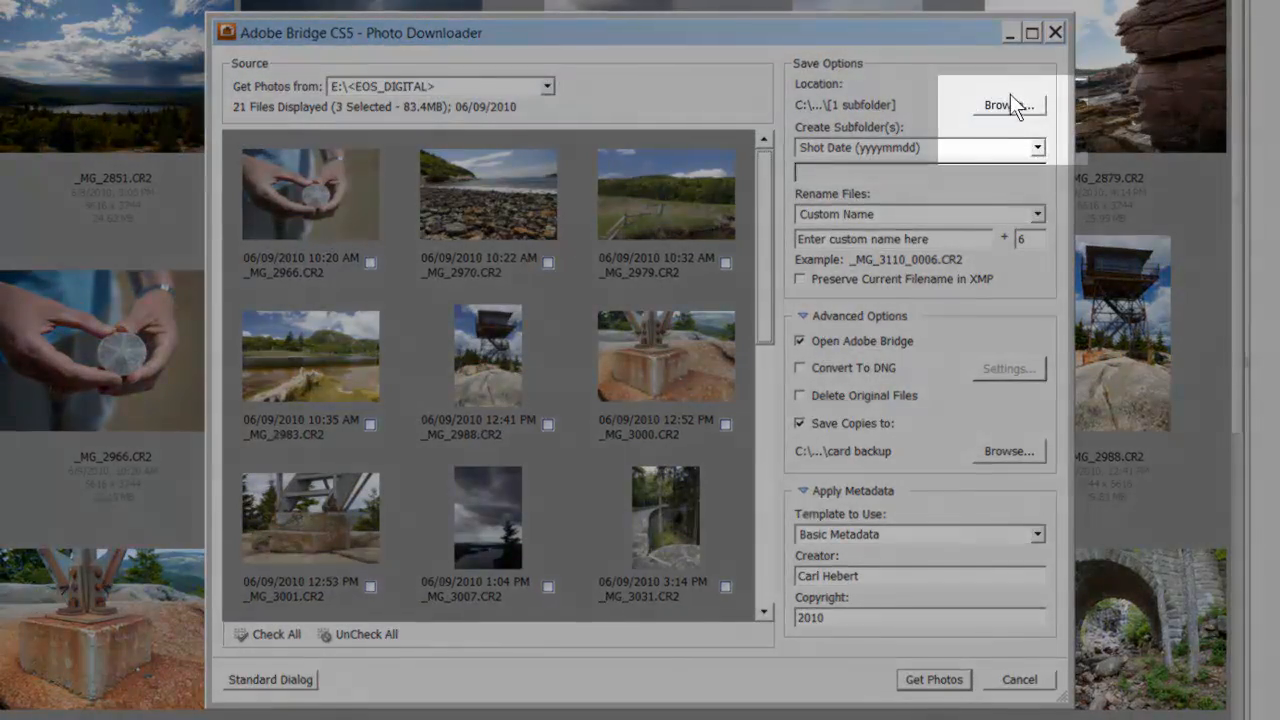
Set the download location to the Pictures folder
left_click(1008, 105)
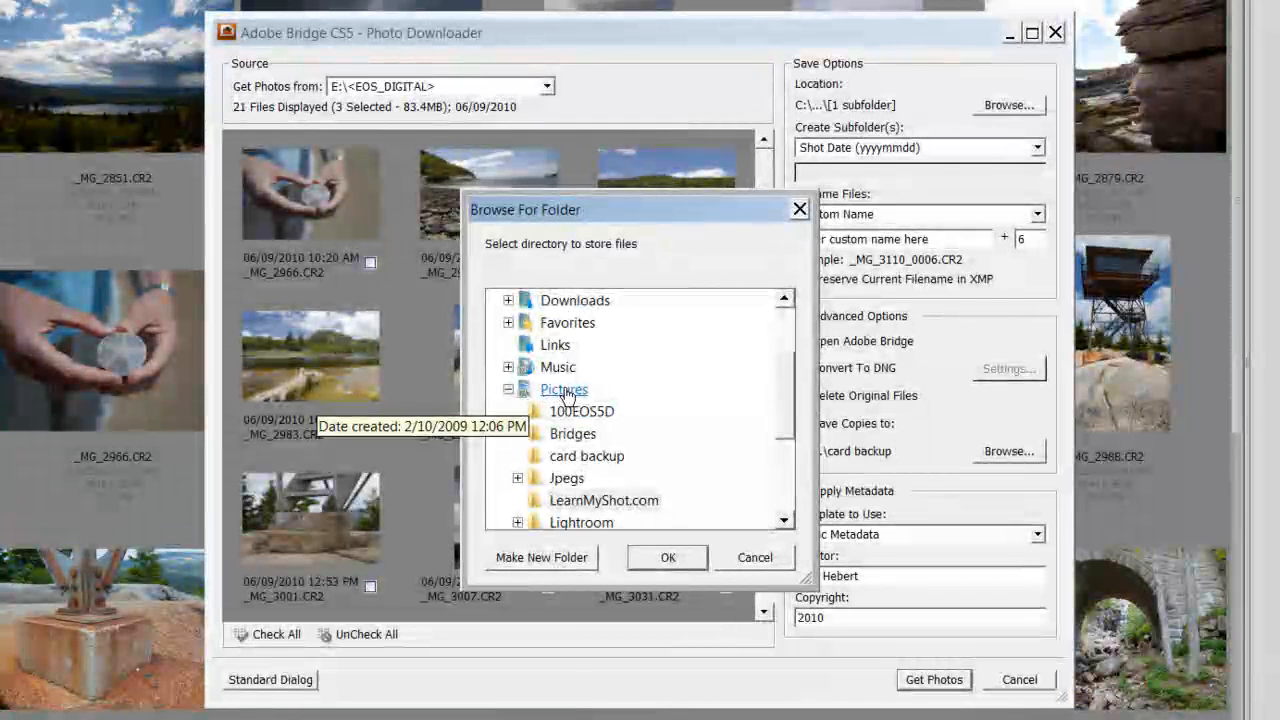
left_click(564, 389)
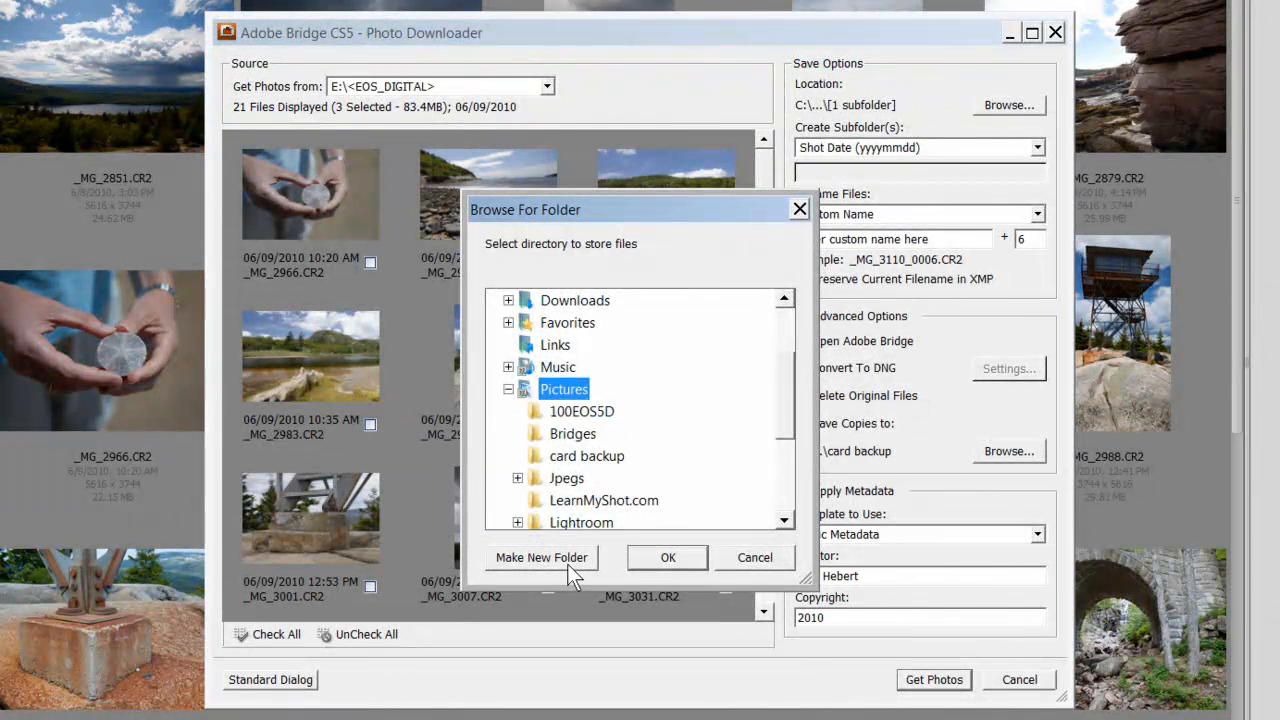
mouse_move(573, 577)
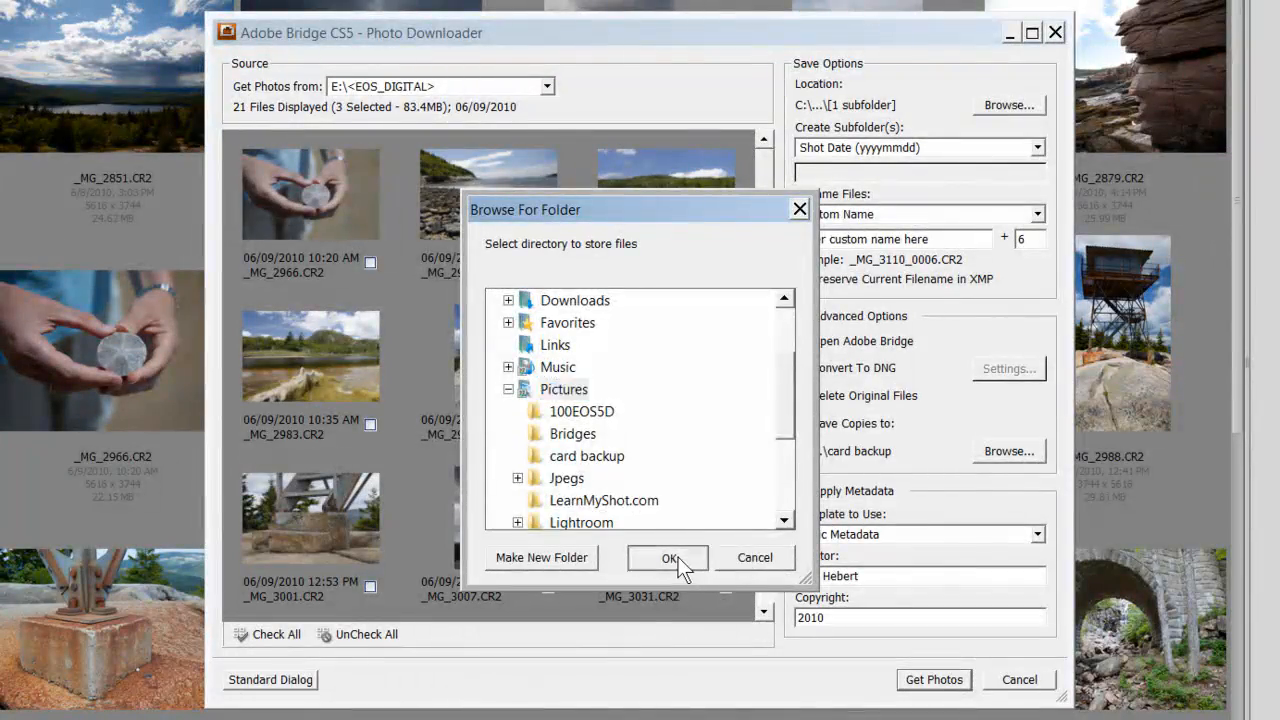
left_click(668, 557)
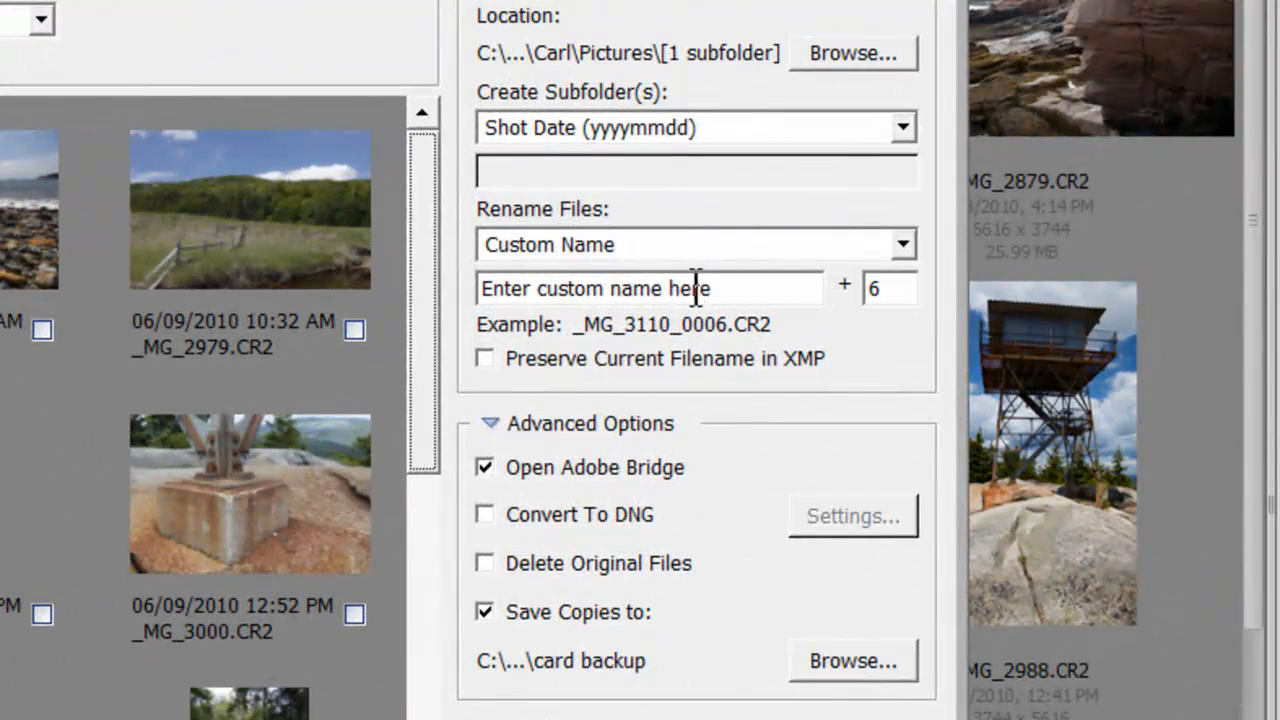
mouse_move(615, 115)
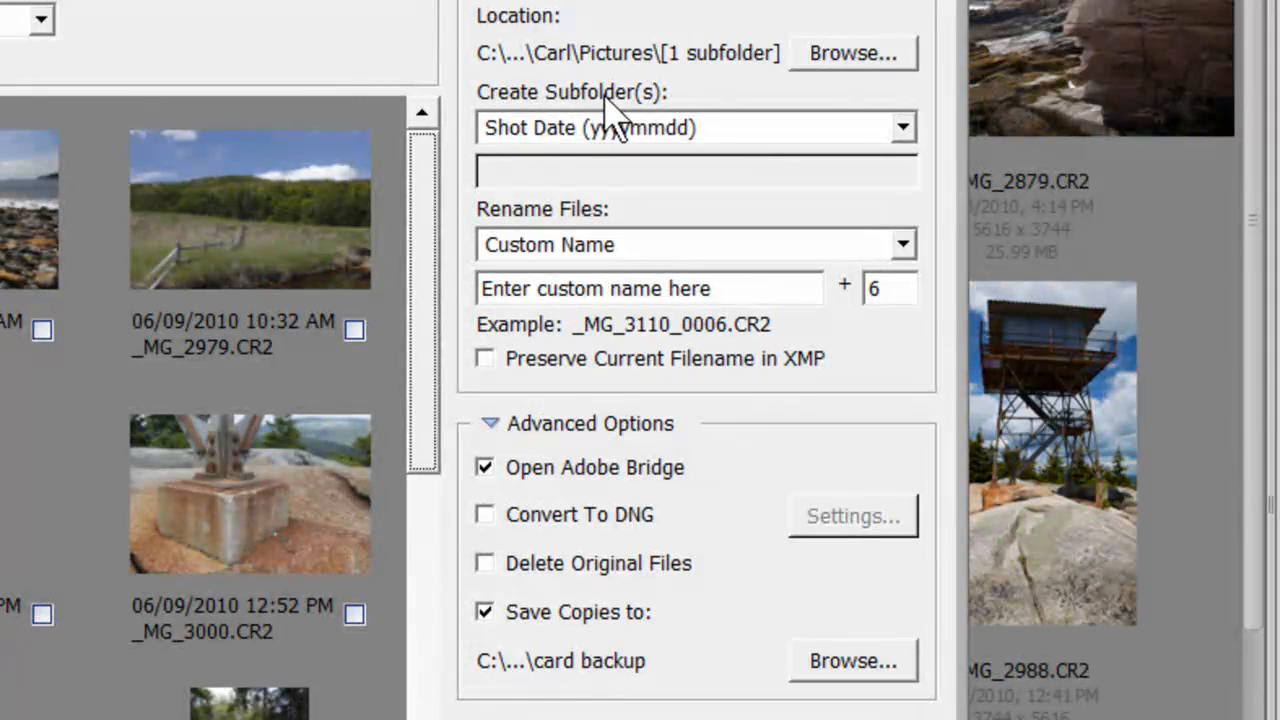
Set Create Subfolder to a custom name, 'Beavers'
left_click(695, 127)
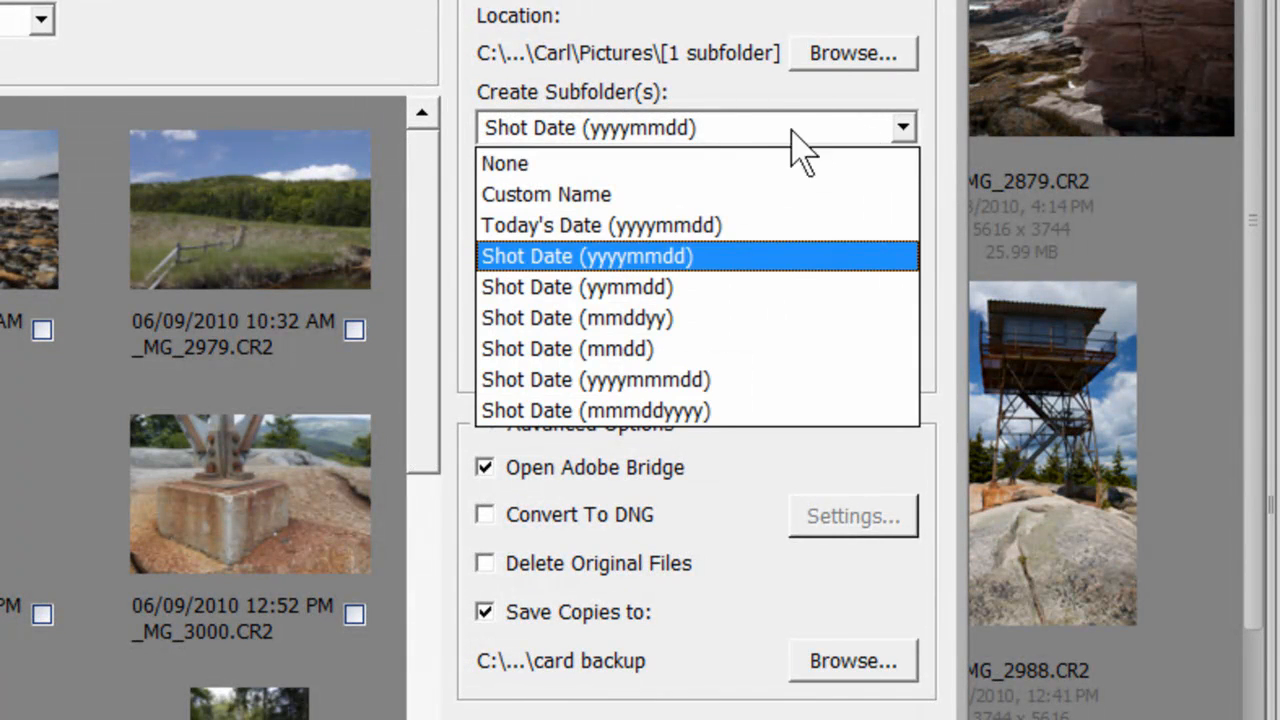
left_click(546, 194)
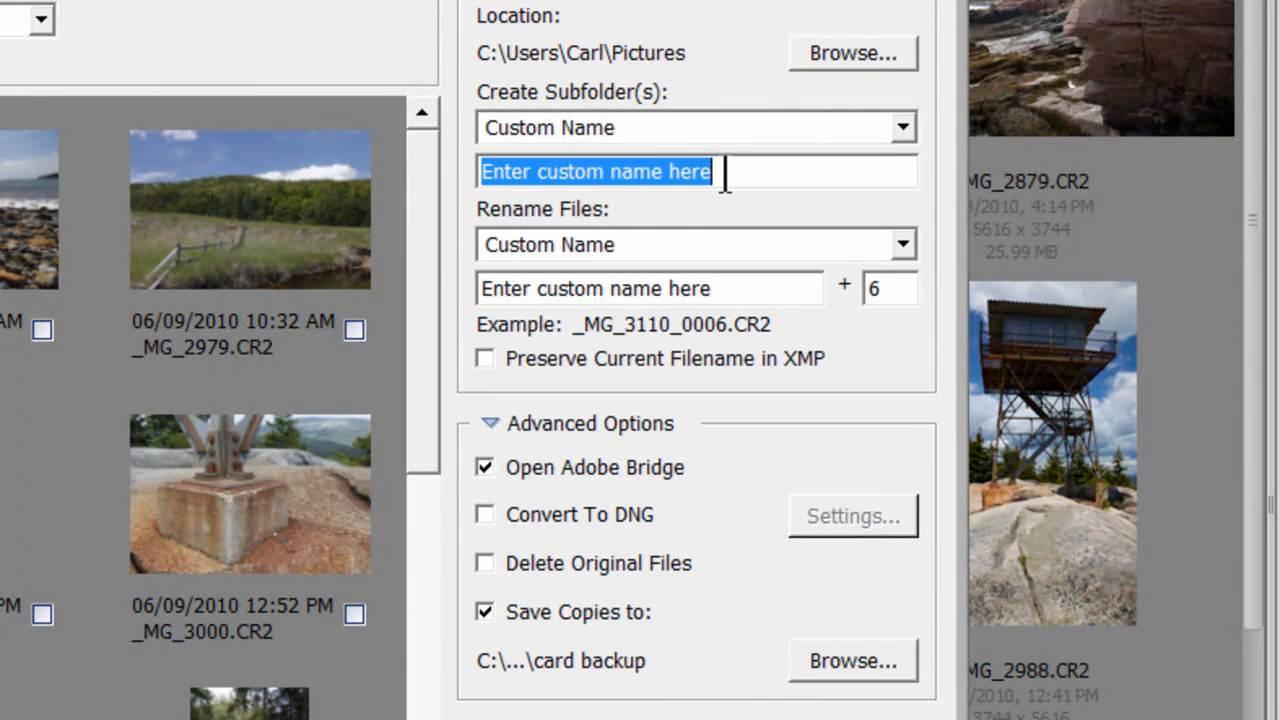
type("Be")
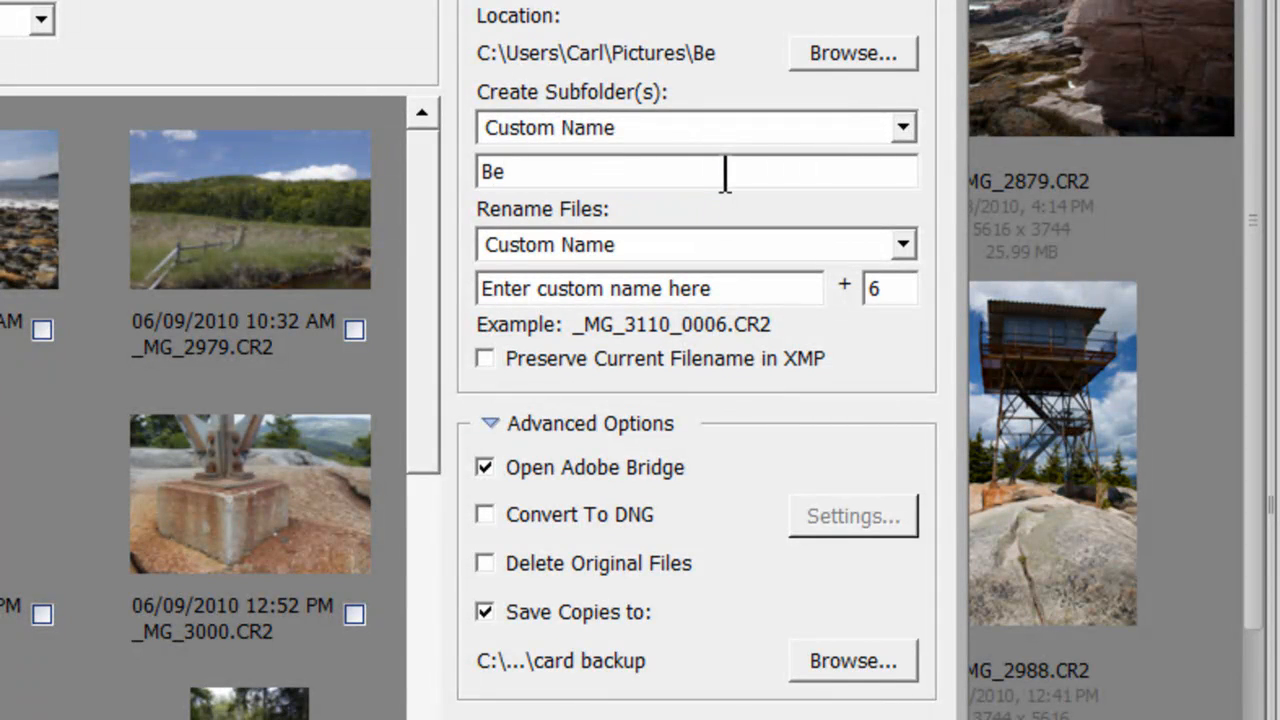
type("aver")
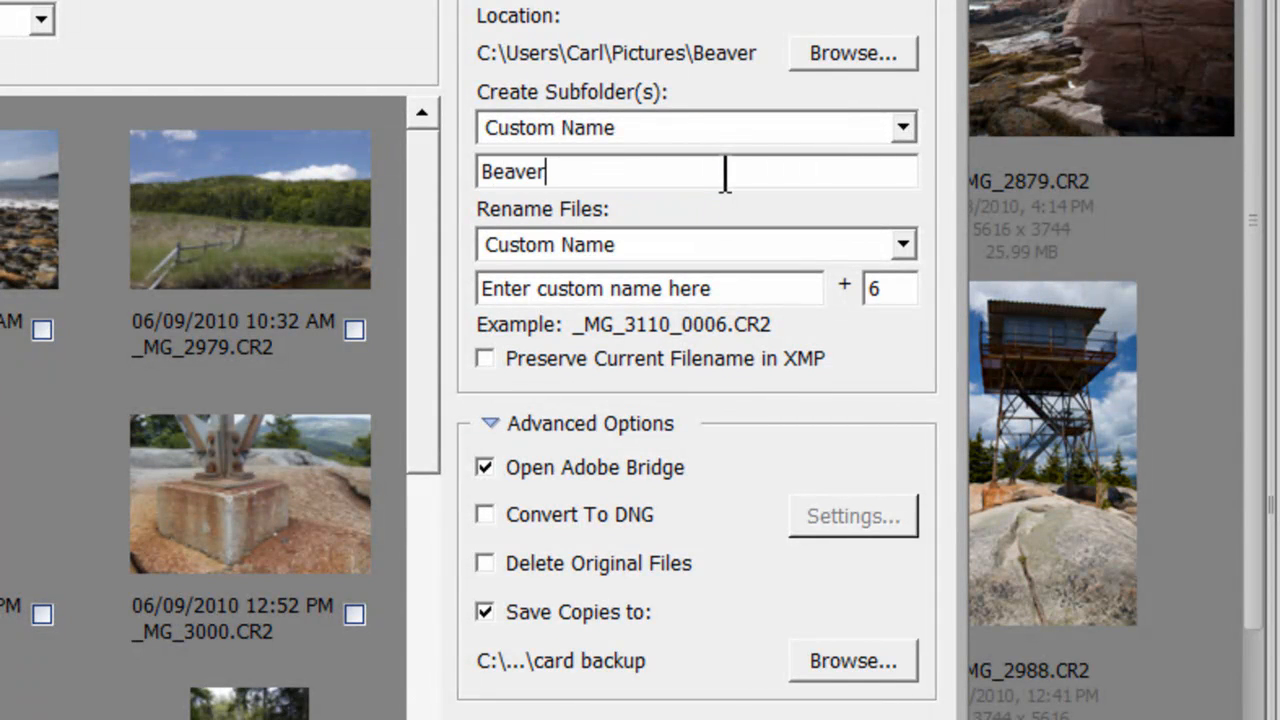
type("s")
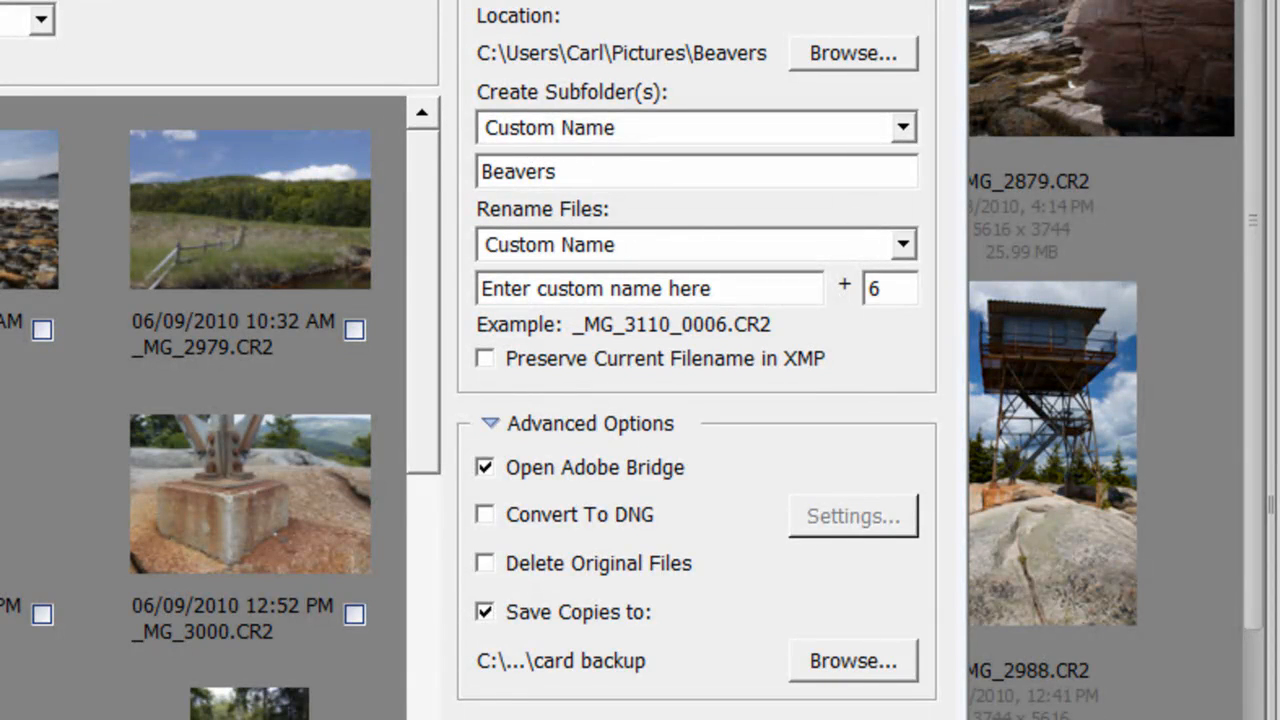
Create an Animals folder inside Pictures and make it the save location
left_click(851, 53)
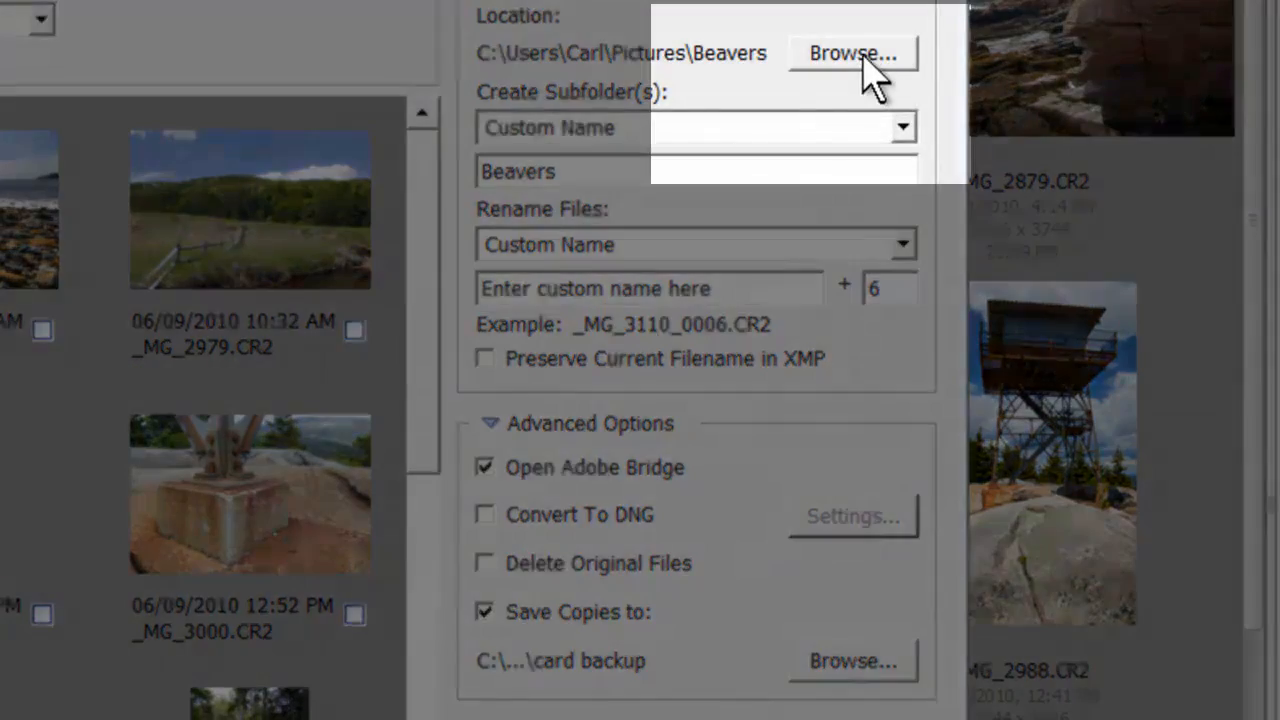
left_click(851, 53)
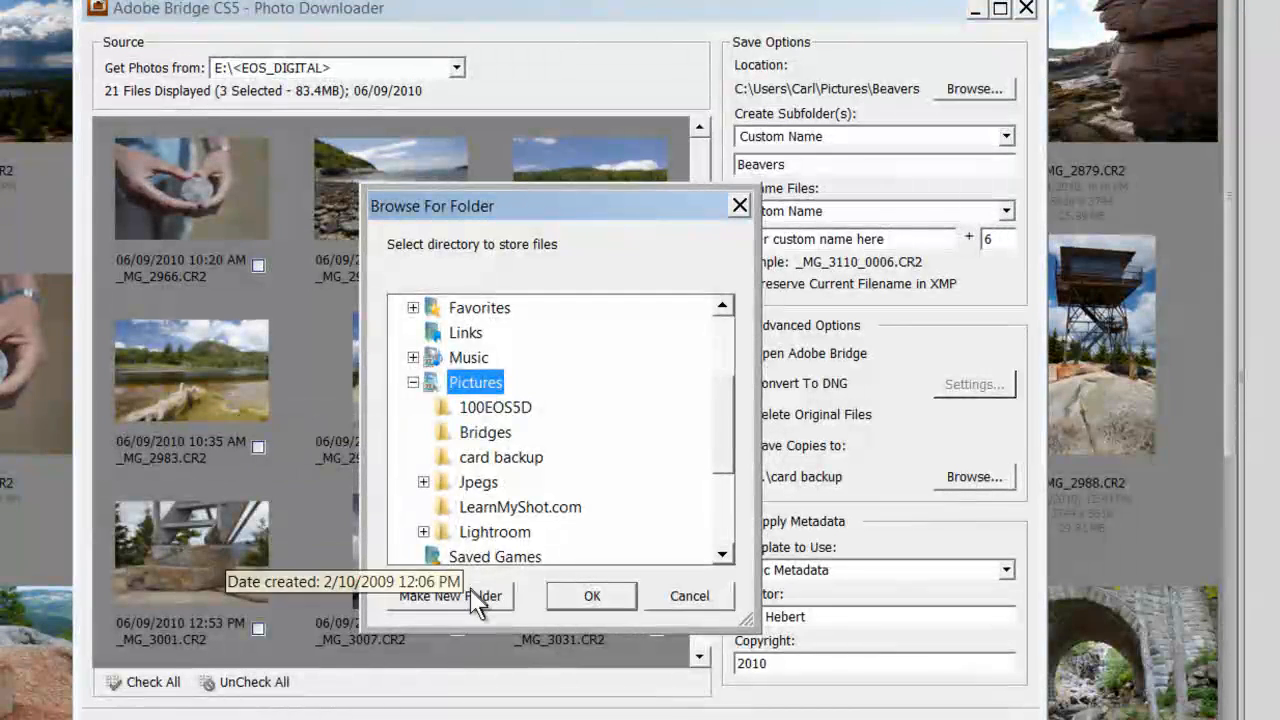
left_click(450, 595)
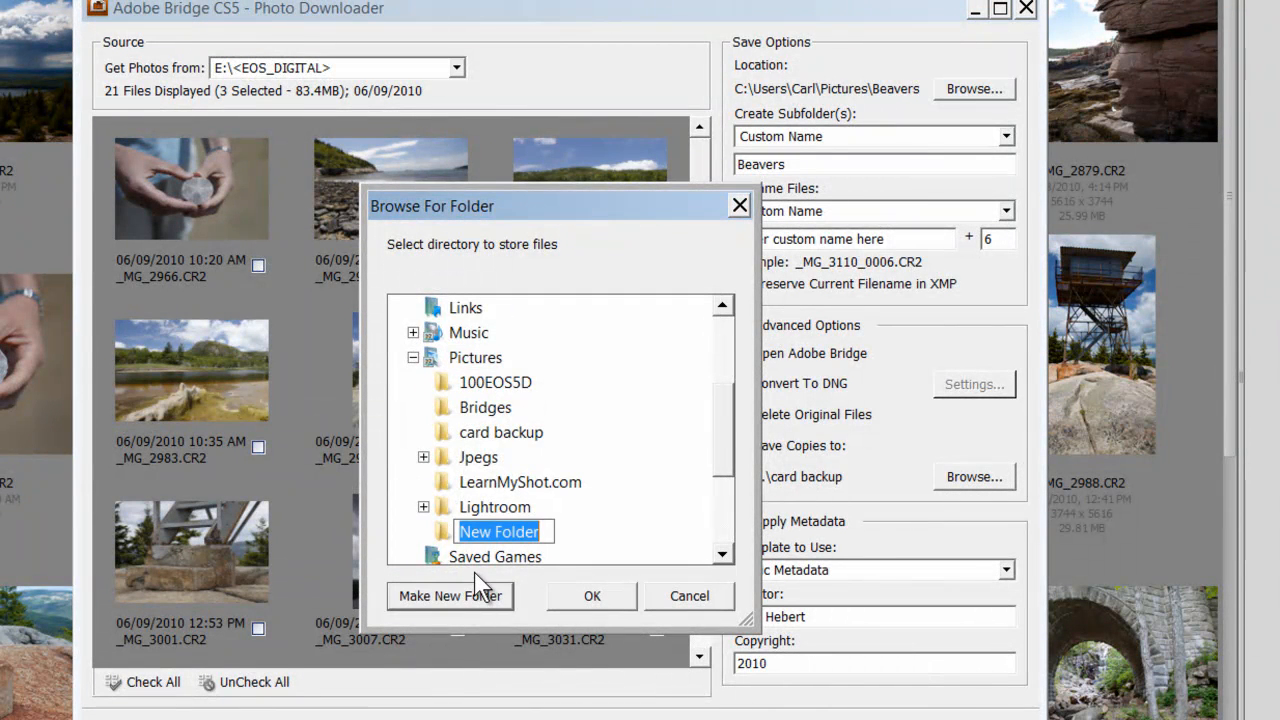
type("Animal")
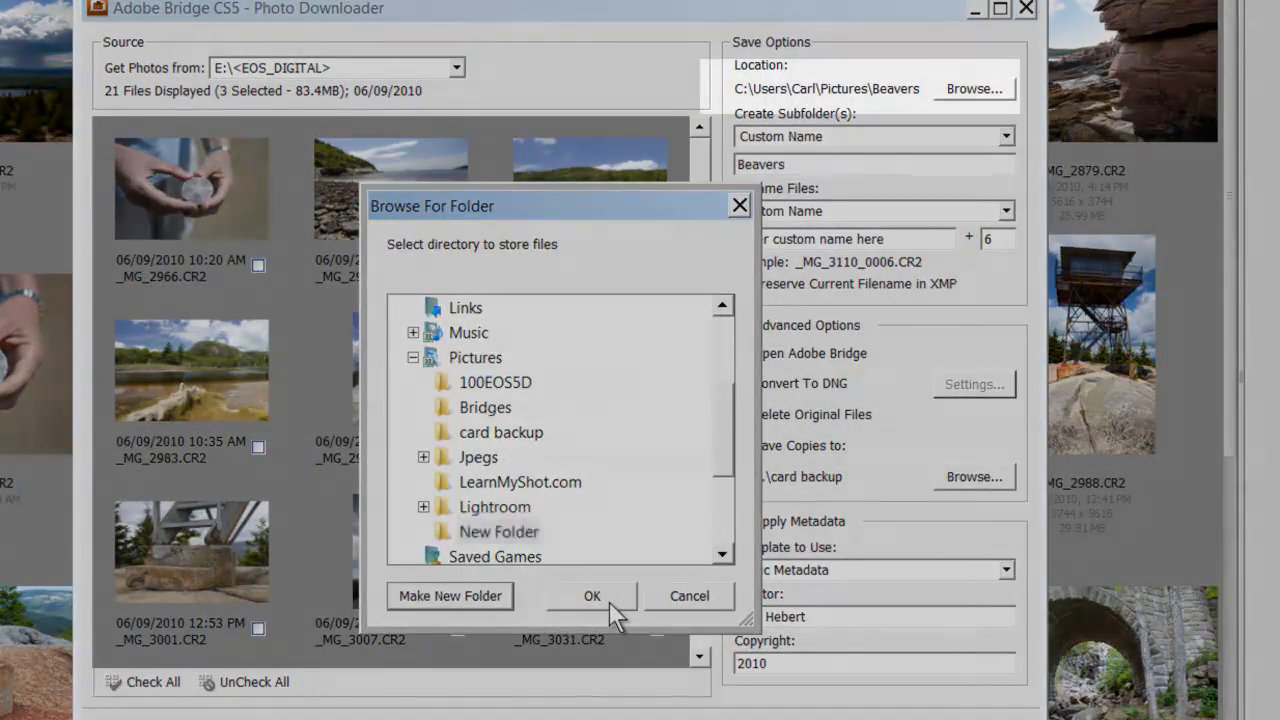
left_click(592, 595)
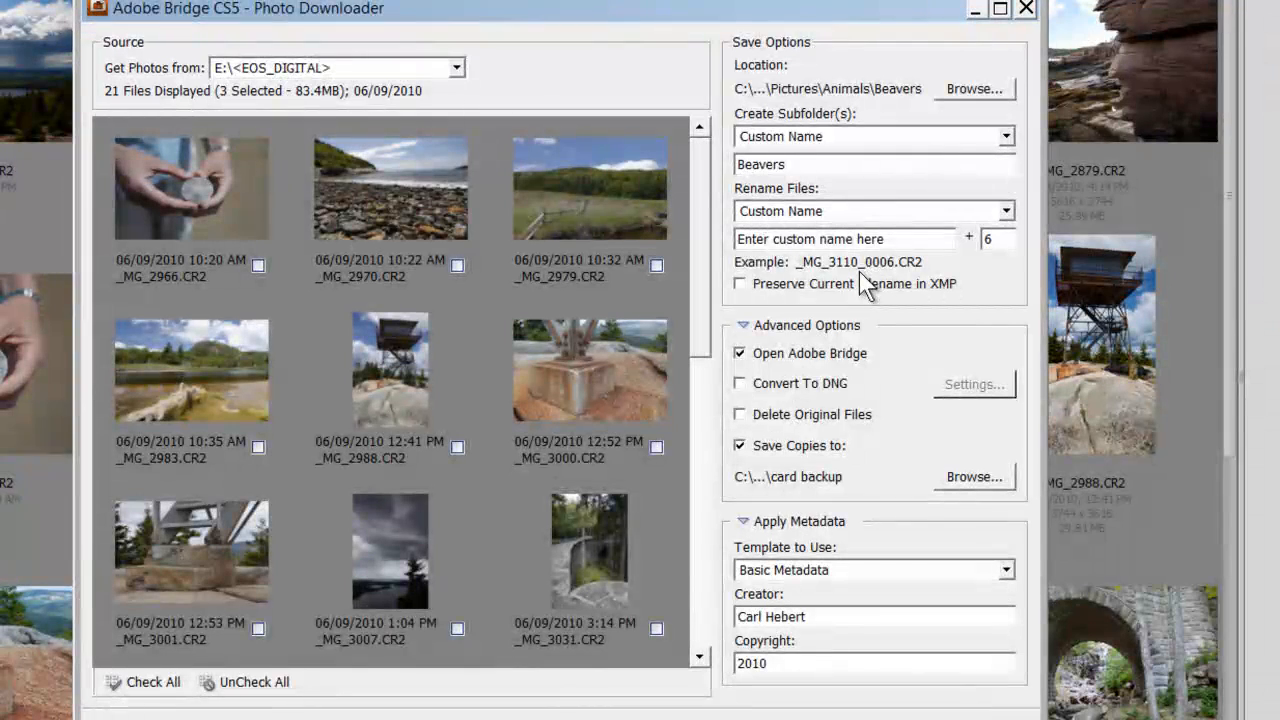
mouse_move(770, 205)
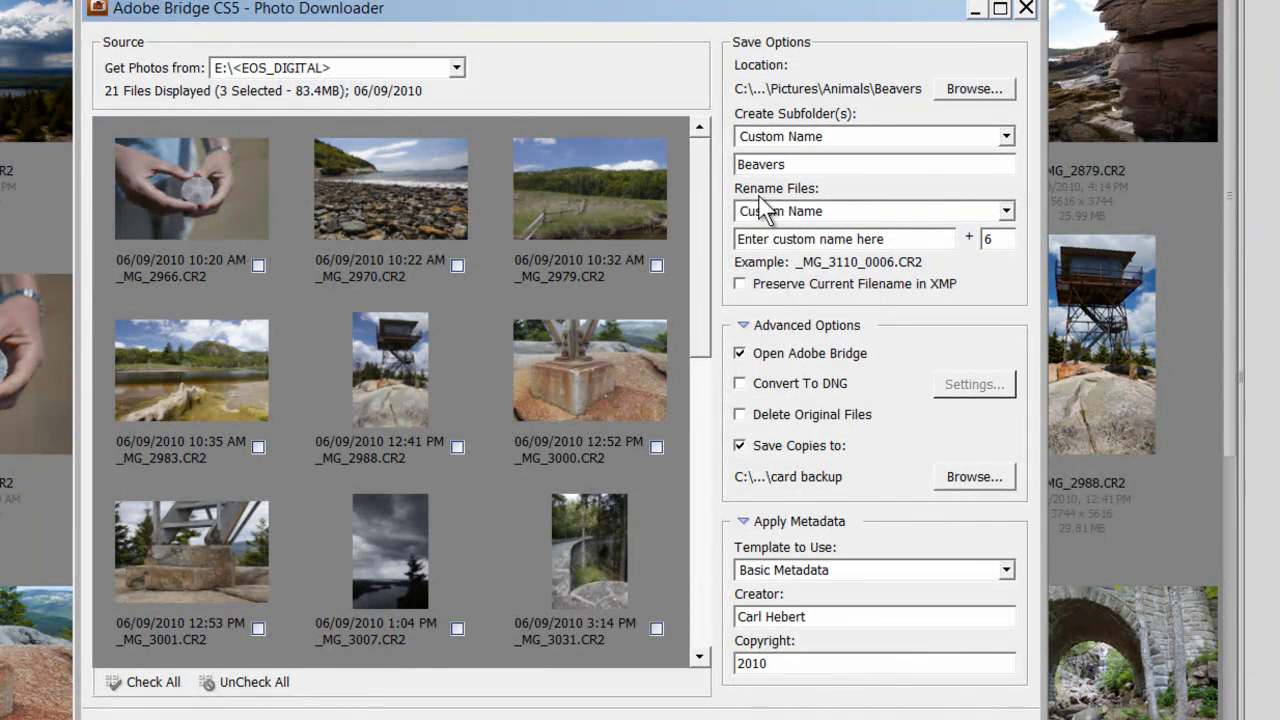
mouse_move(905, 200)
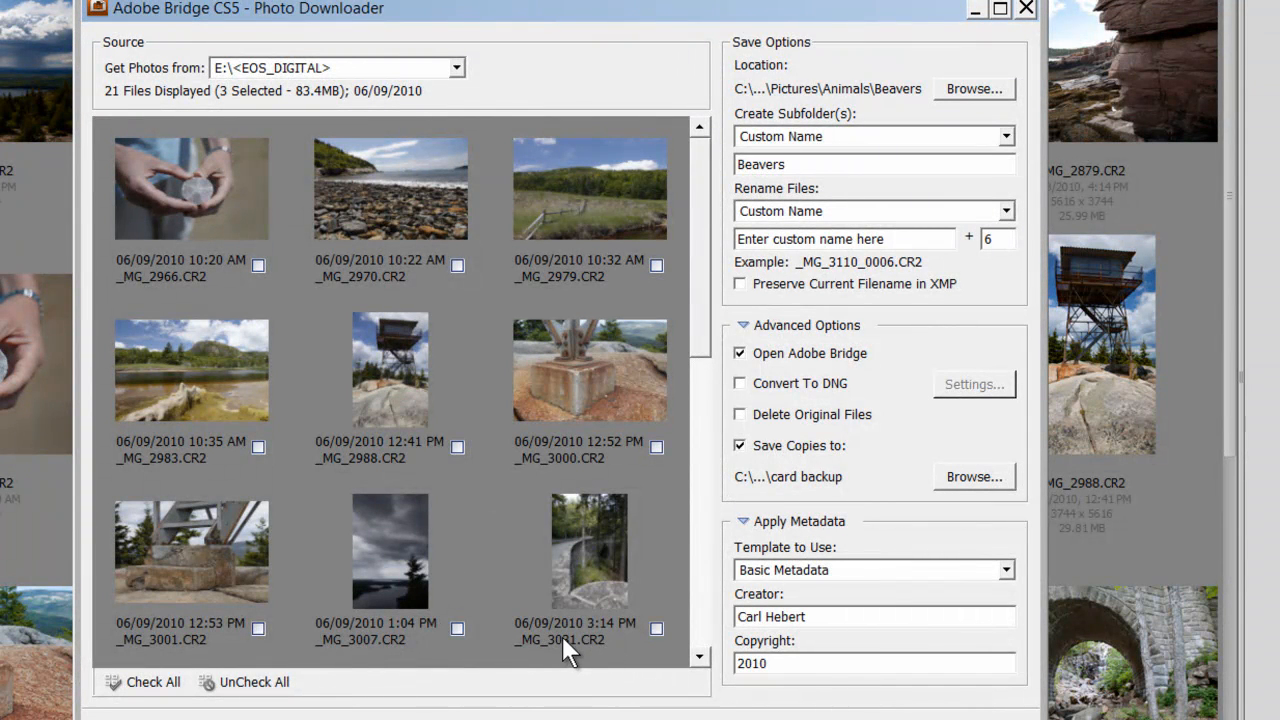
mouse_move(578, 470)
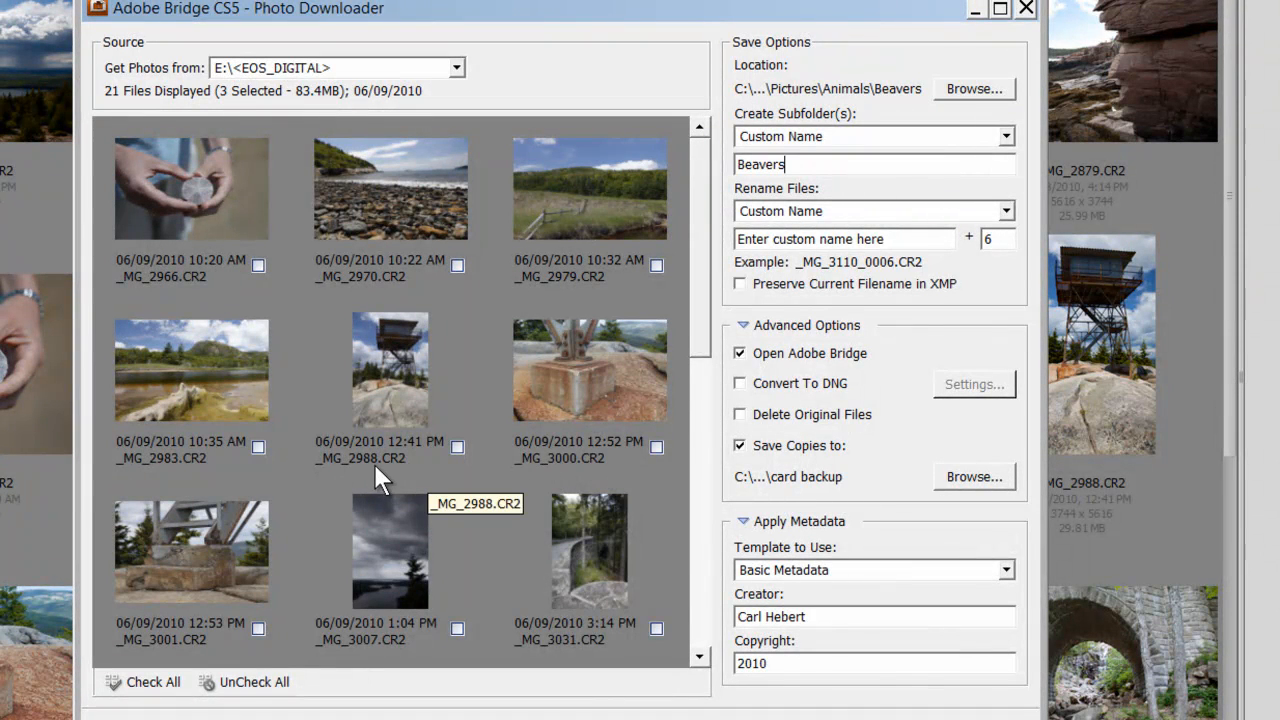
mouse_move(718, 345)
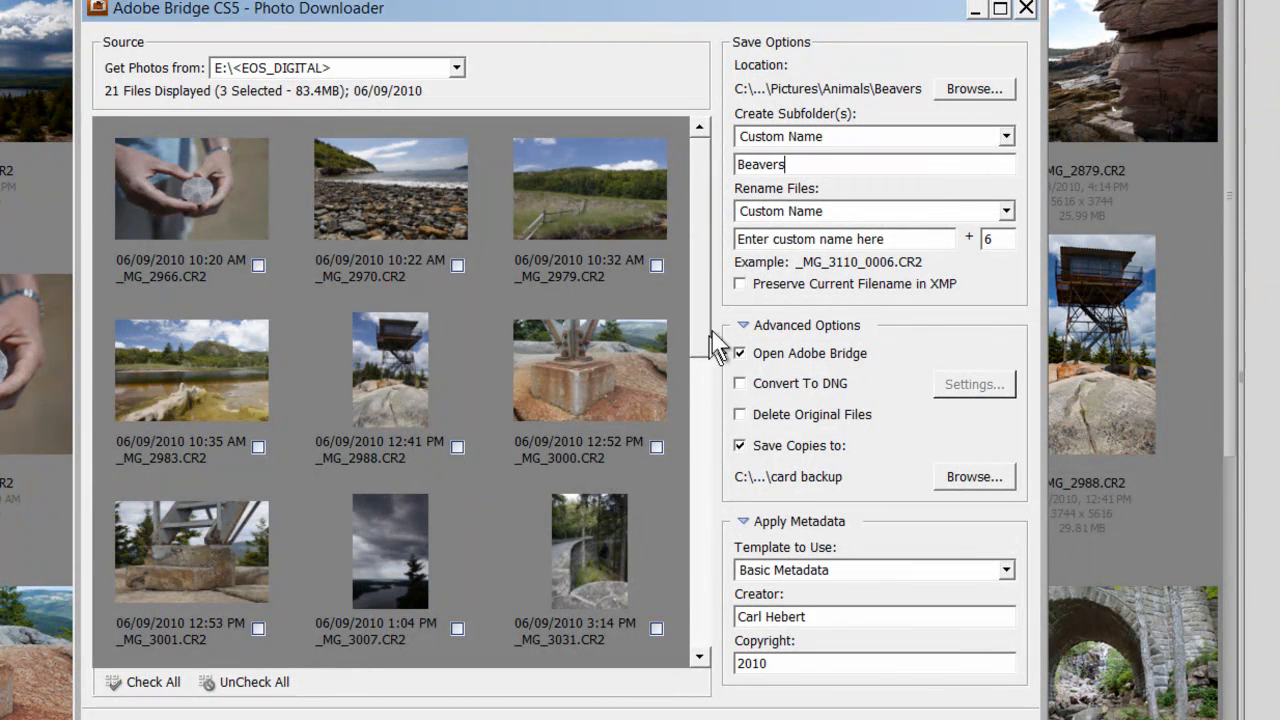
Enter 'Beaver' as the custom Rename Files name
scroll("down", 3)
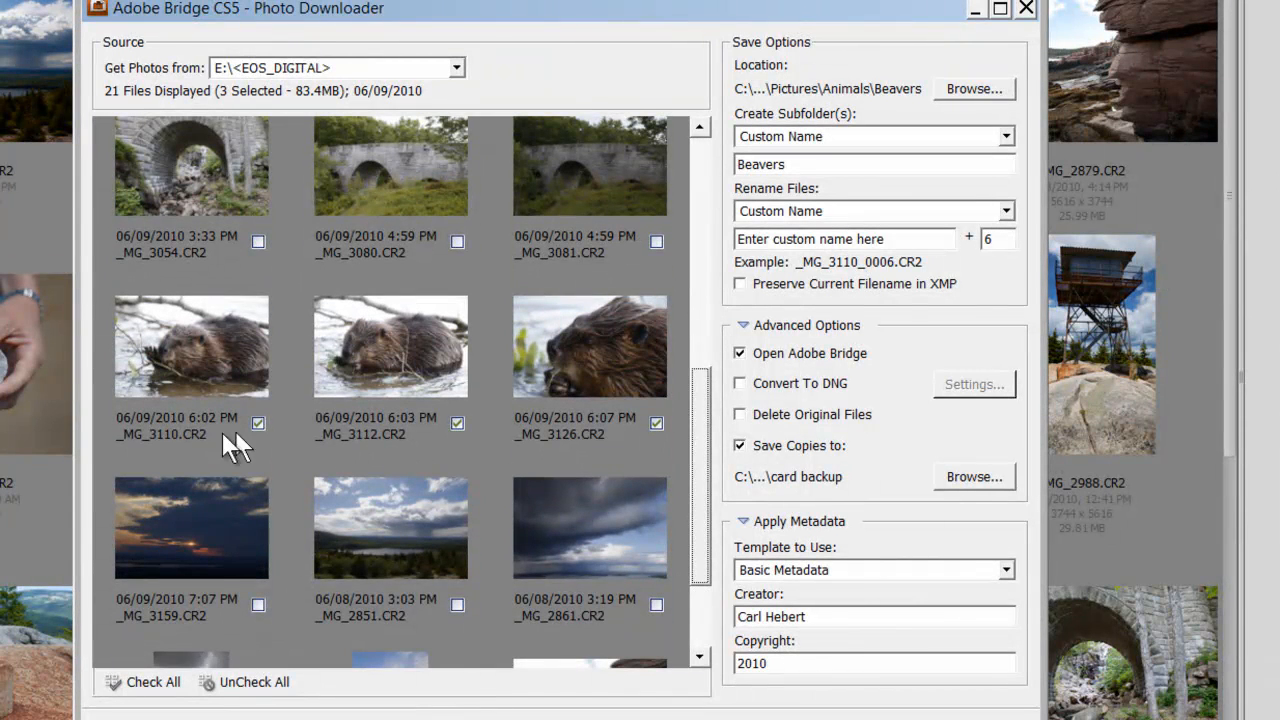
mouse_move(340, 450)
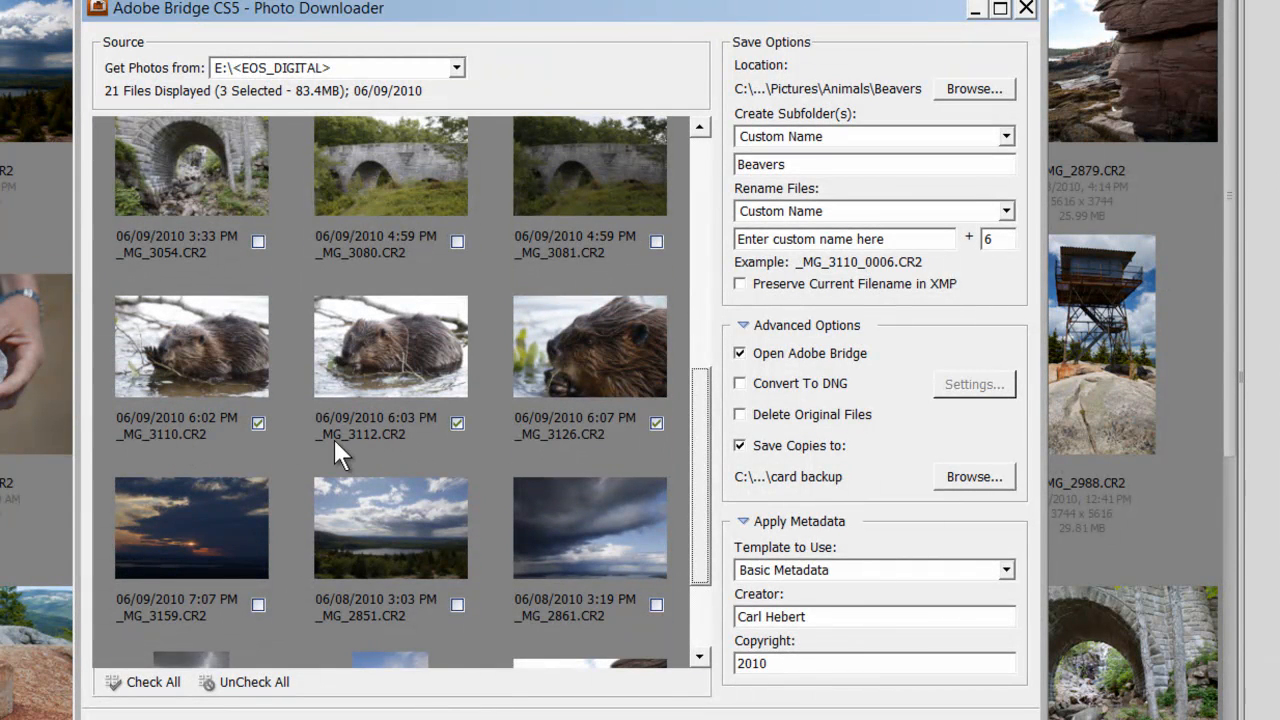
mouse_move(540, 435)
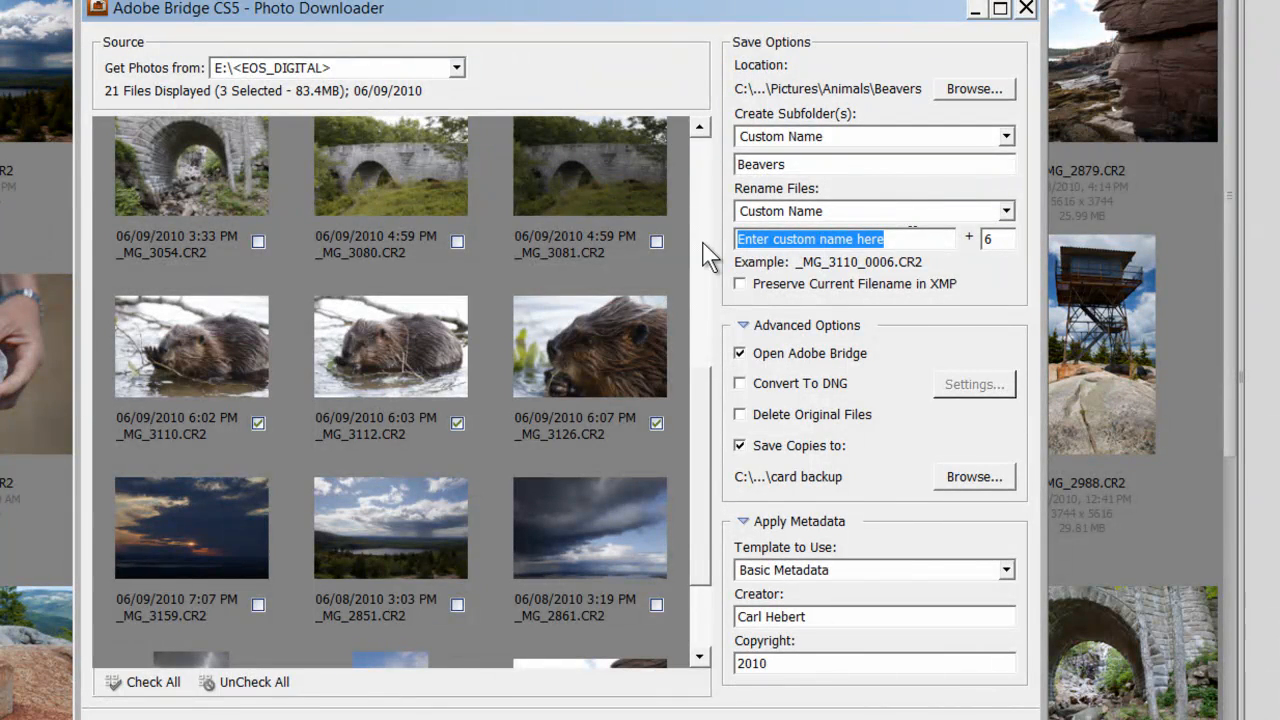
type("Beaver")
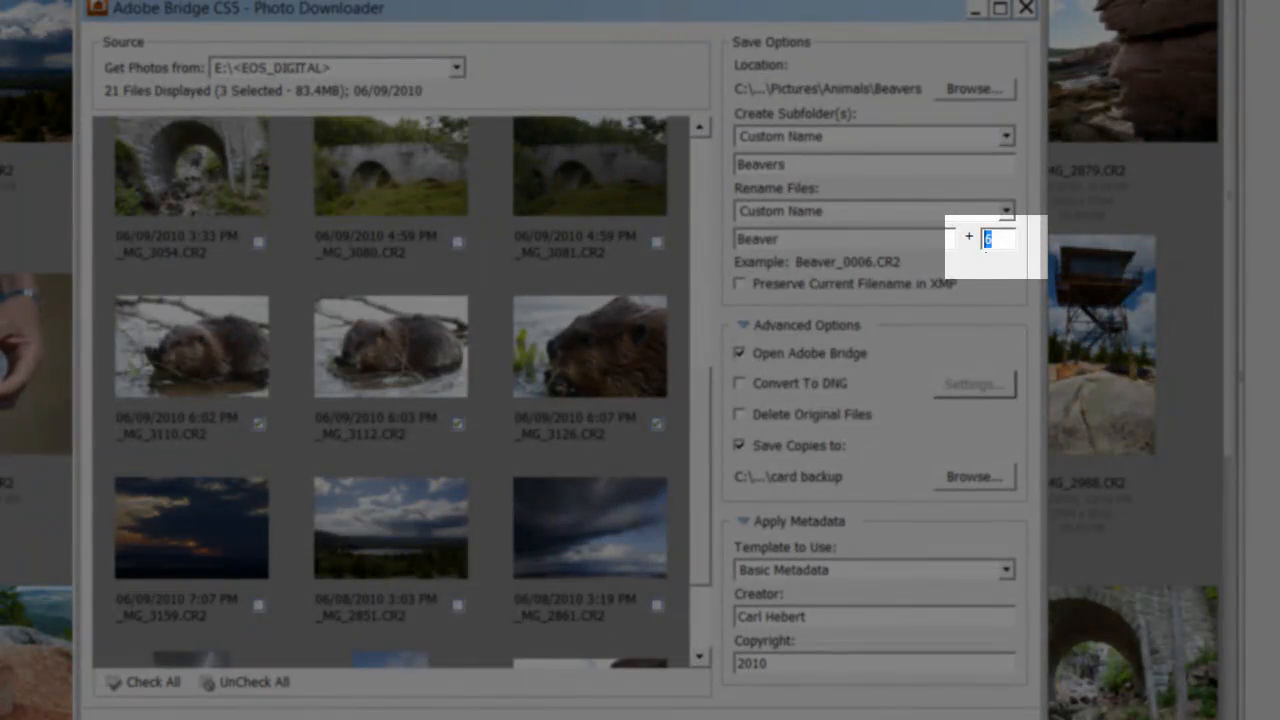
Enter 1 as the starting sequence number, giving Beaver_0001.CR2
type("1")
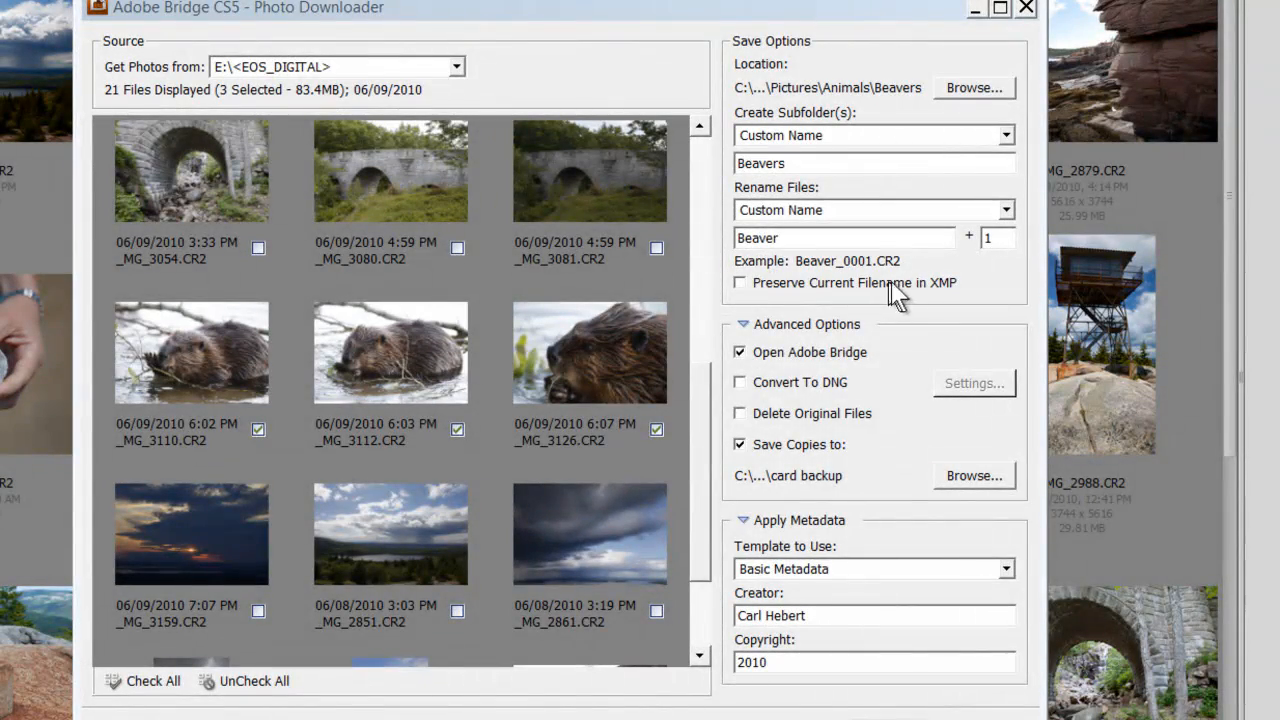
mouse_move(880, 305)
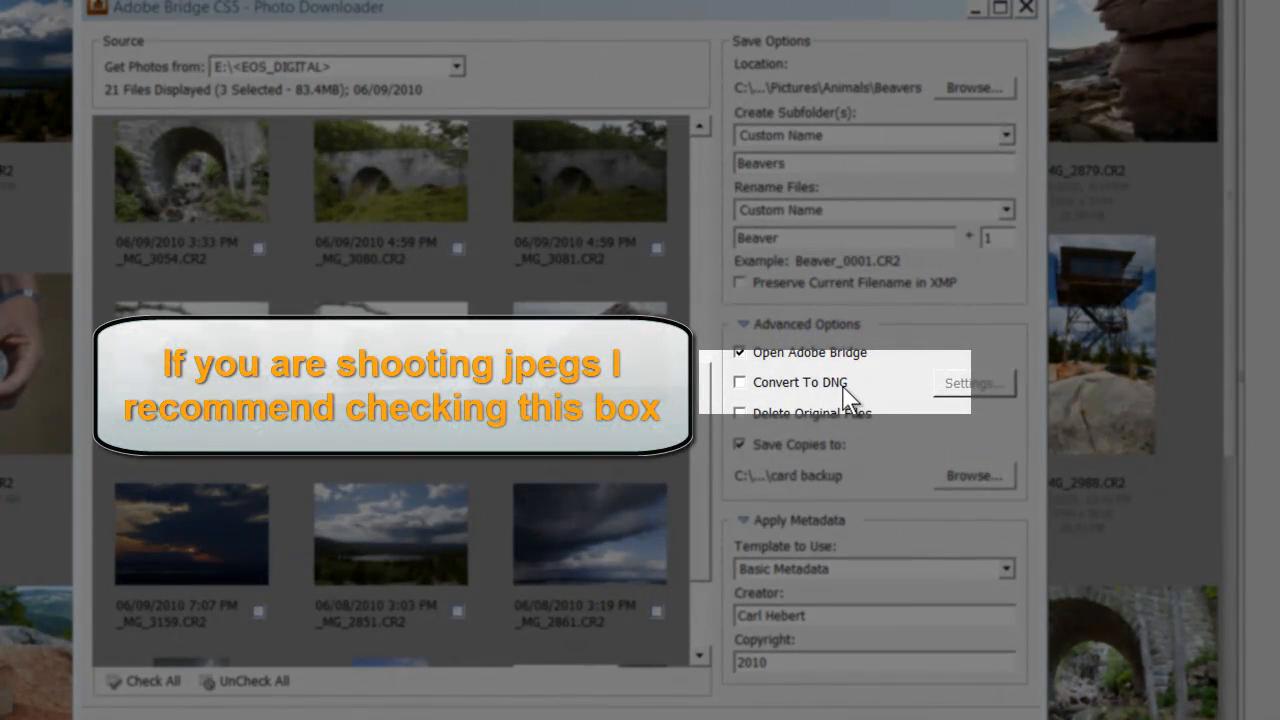
mouse_move(740, 400)
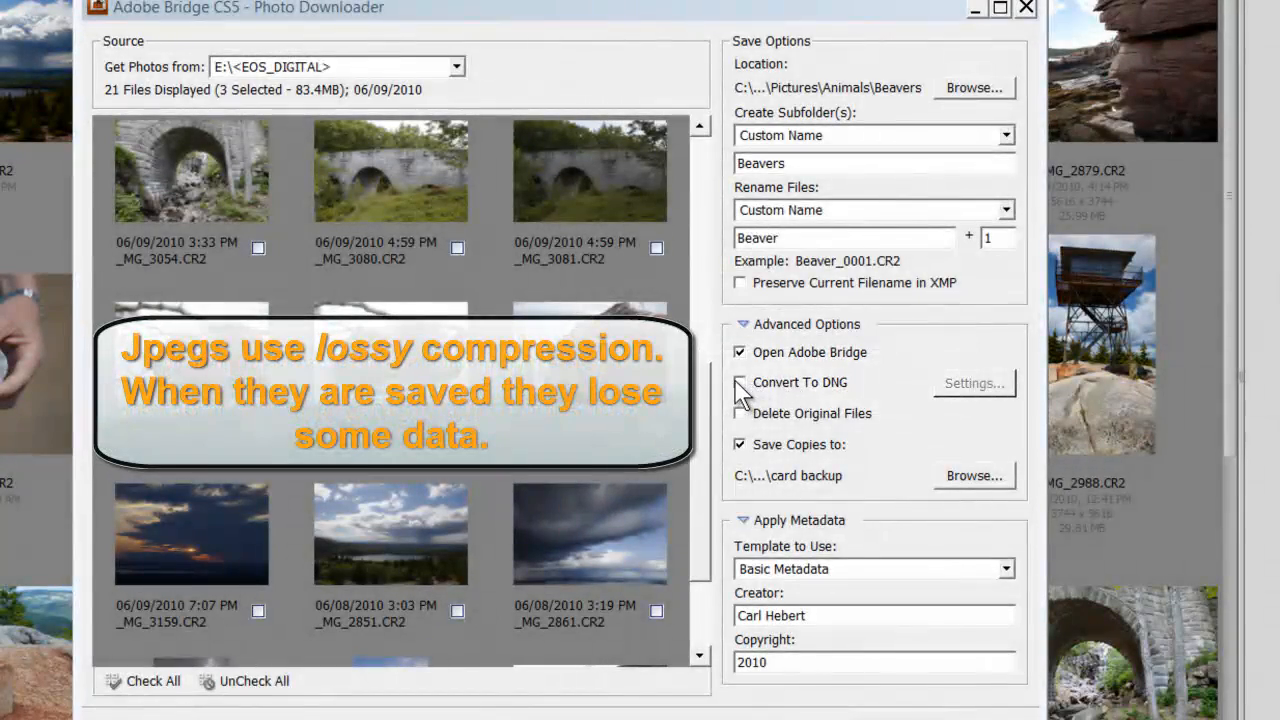
mouse_move(835, 395)
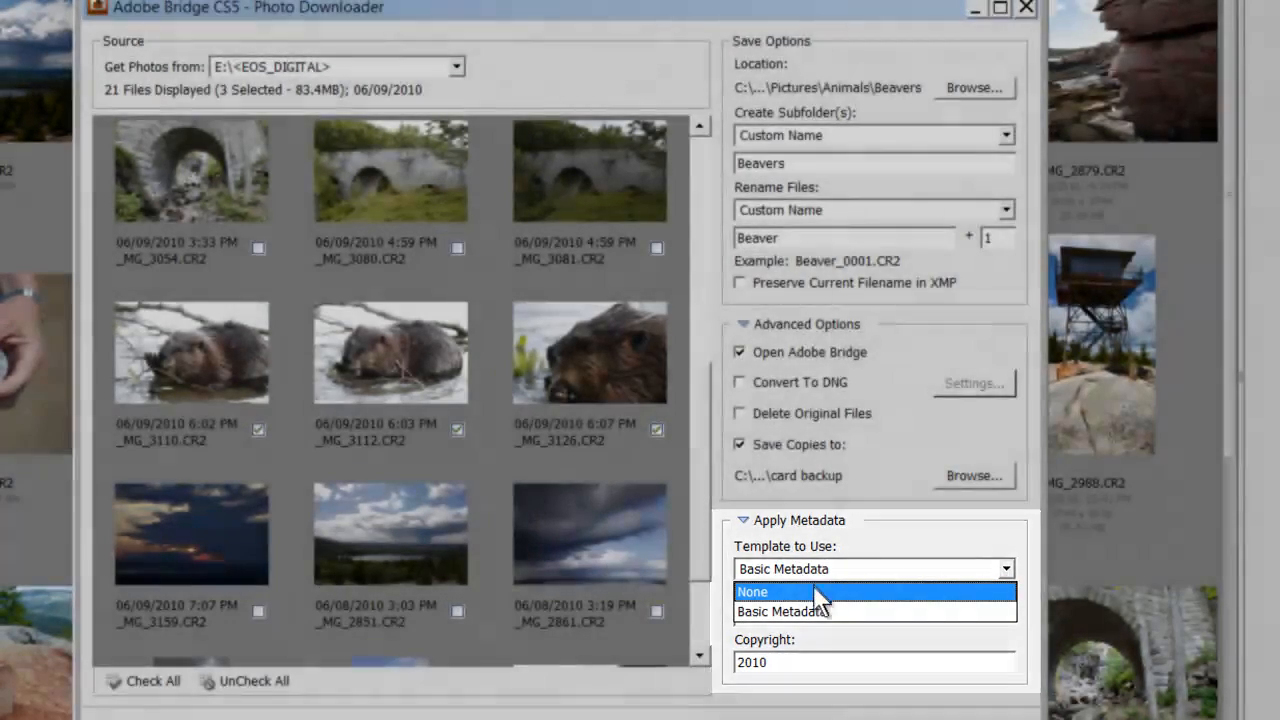
Open the Template to Use dropdown under Apply Metadata
left_click(783, 611)
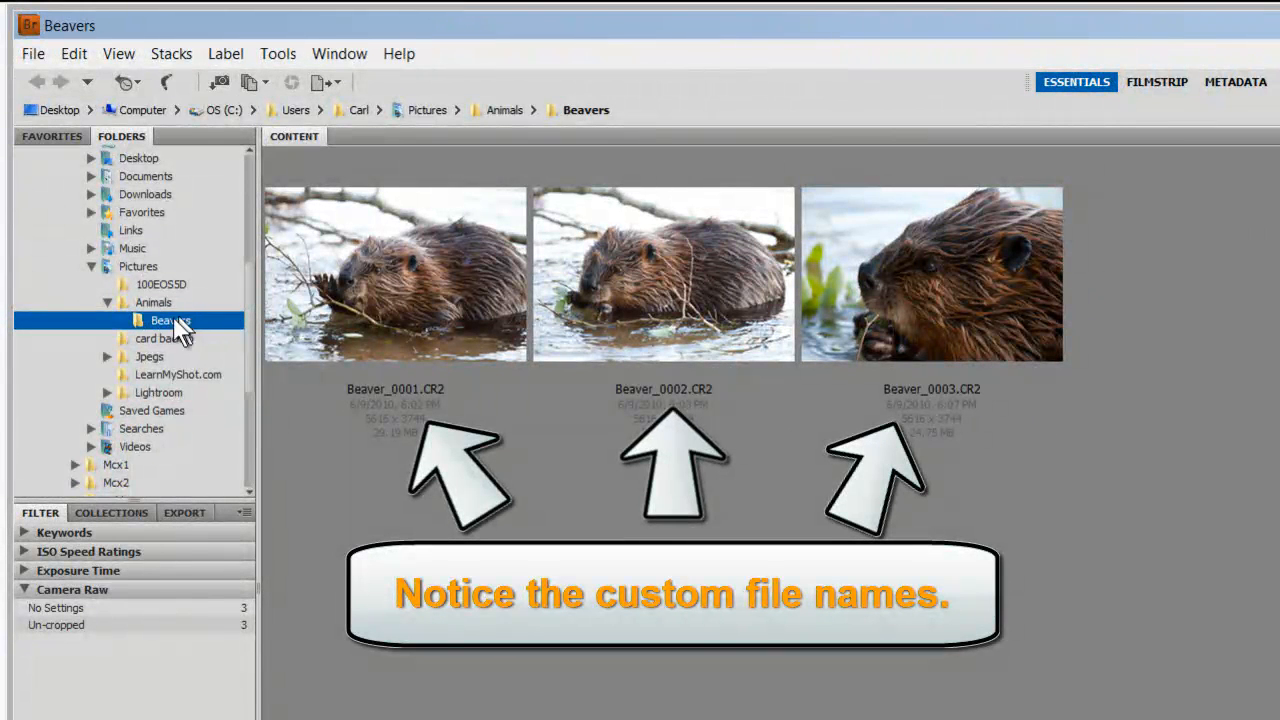
mouse_move(352, 312)
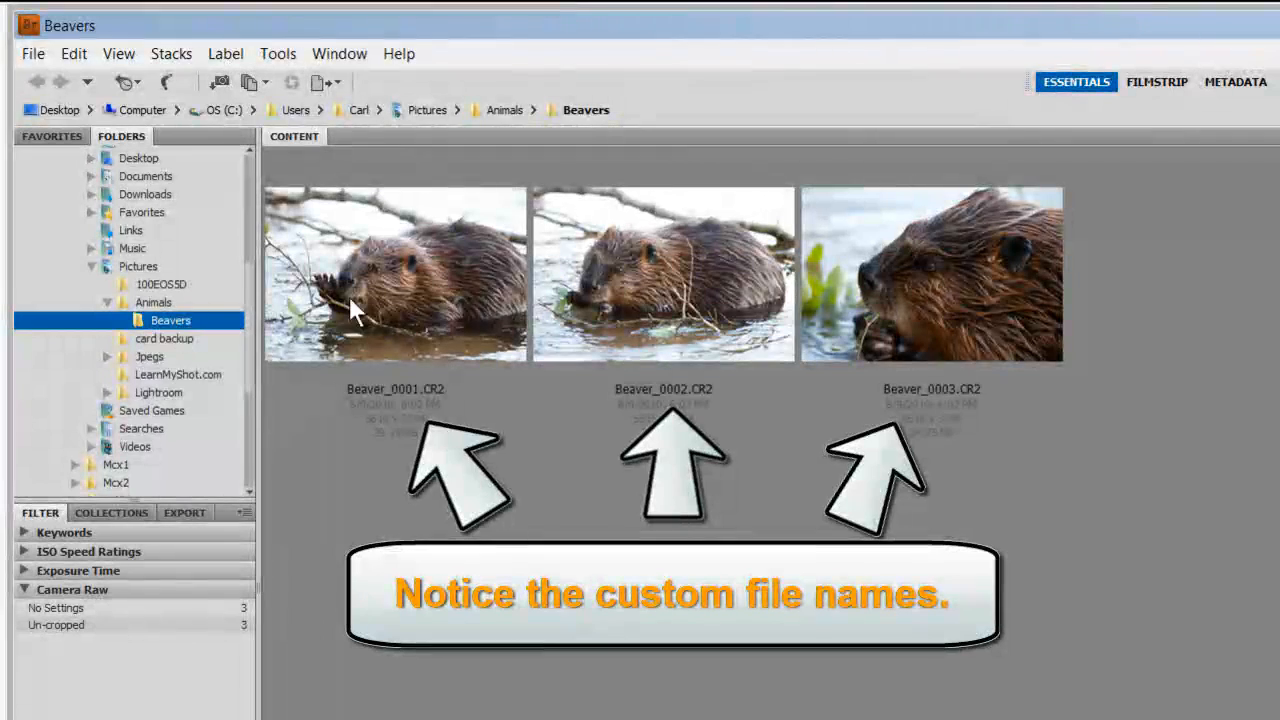
Select Beaver_0003.CR2 in the Beavers folder to show its metadata
left_click(931, 275)
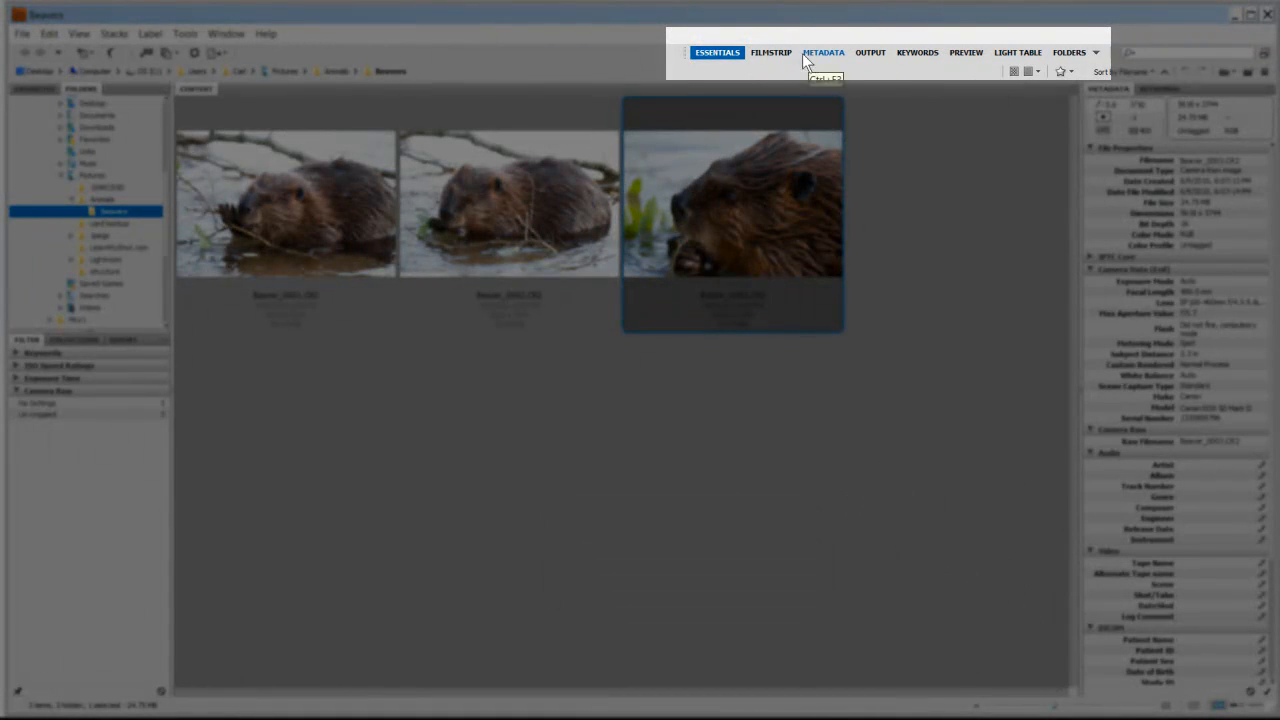
Switch to the Filmstrip workspace, then Preview, showing Beaver_0003 large beside thumbnails
left_click(766, 52)
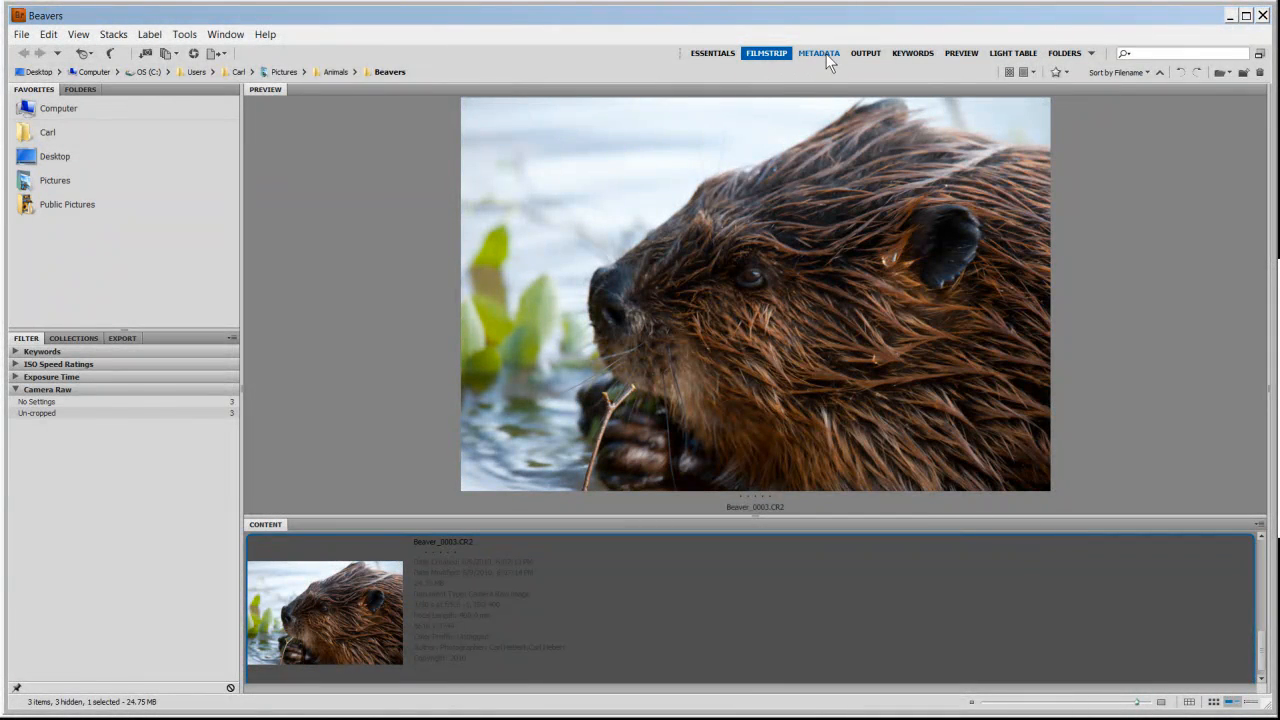
left_click(818, 53)
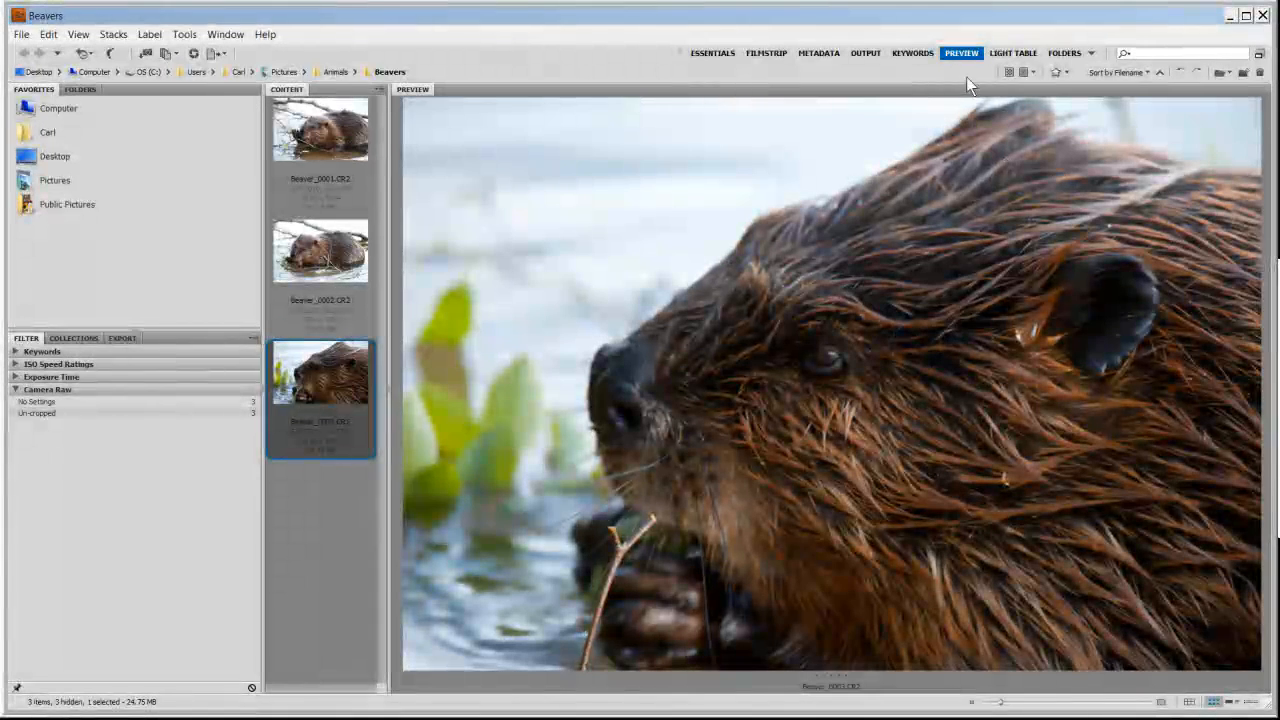
mouse_move(902, 357)
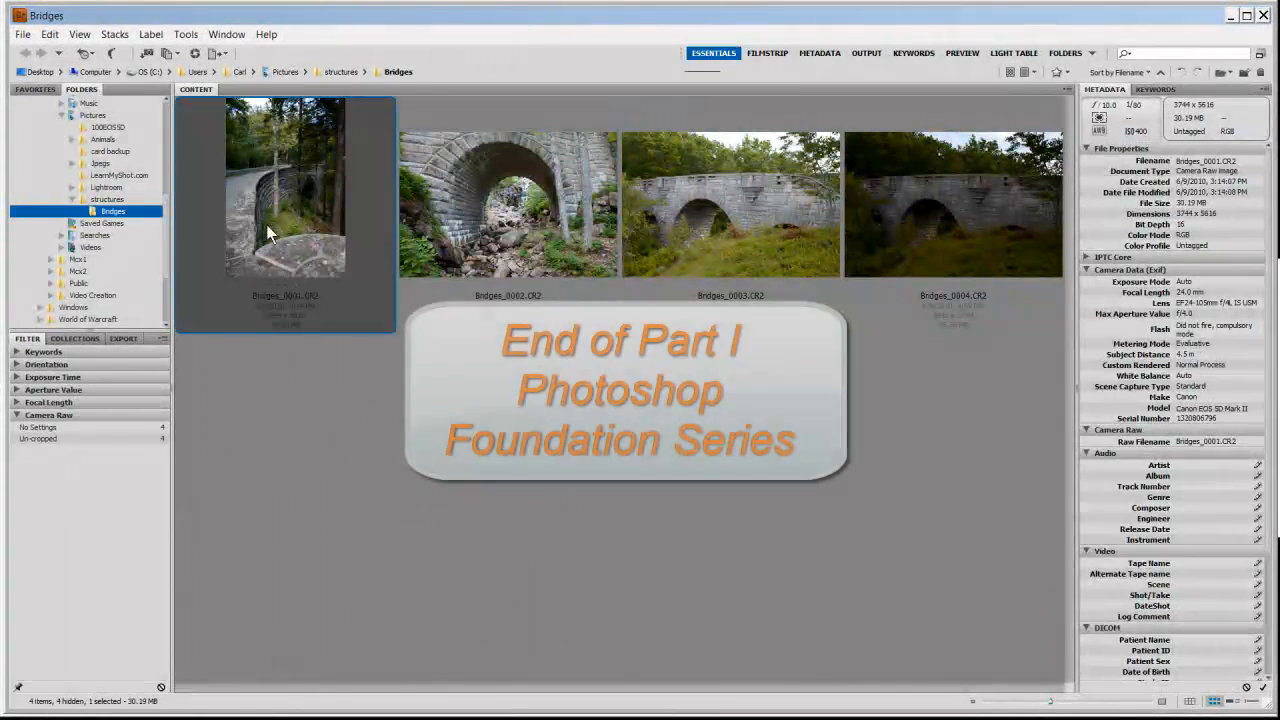
mouse_move(878, 387)
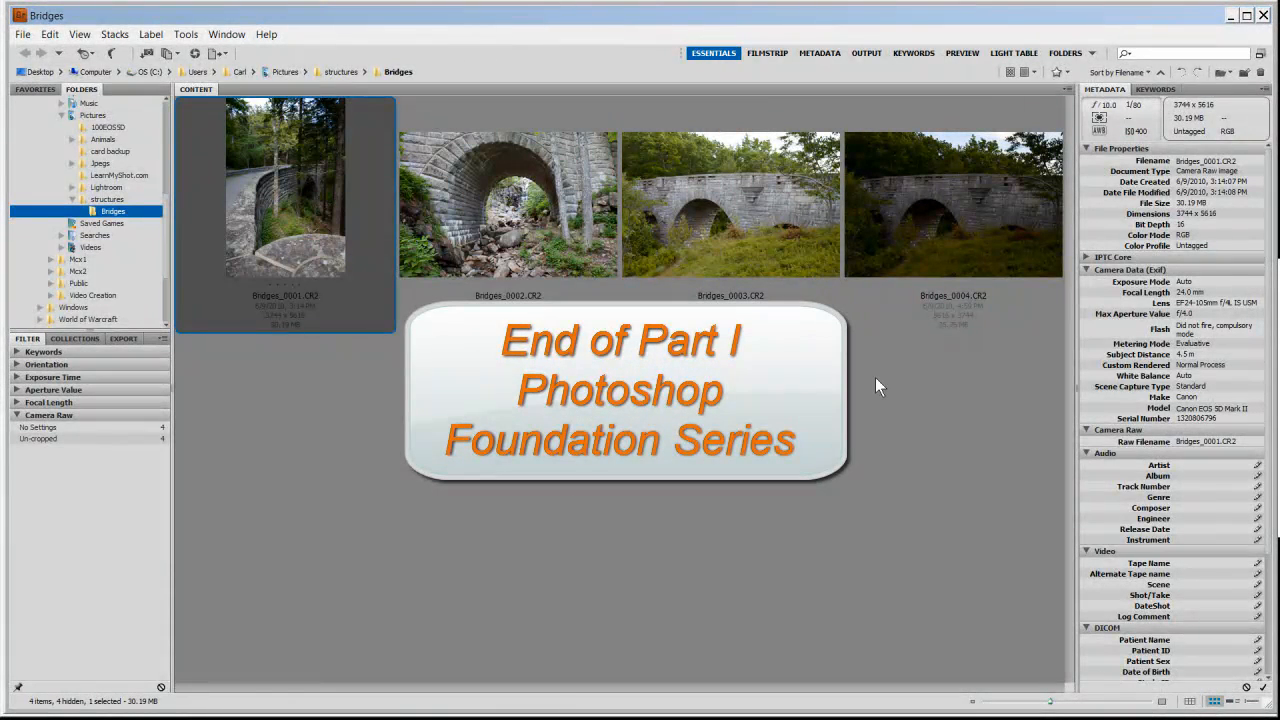